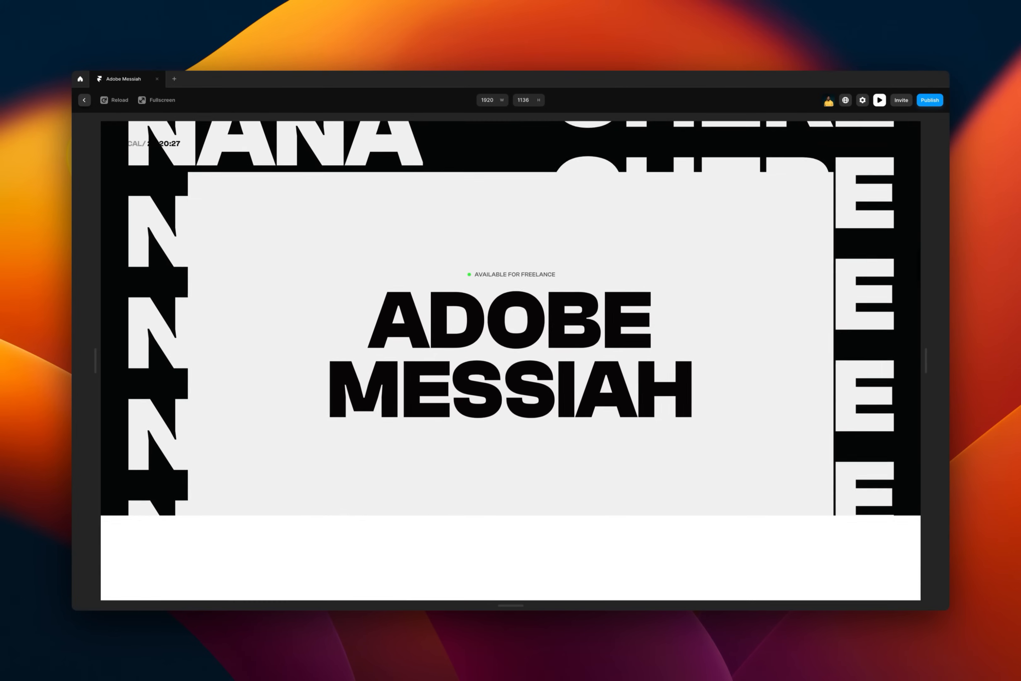
Step: Toggle the column layout grid (Ctrl+G) over the breakpoints and clear the canvas selection
scroll(down, 3)
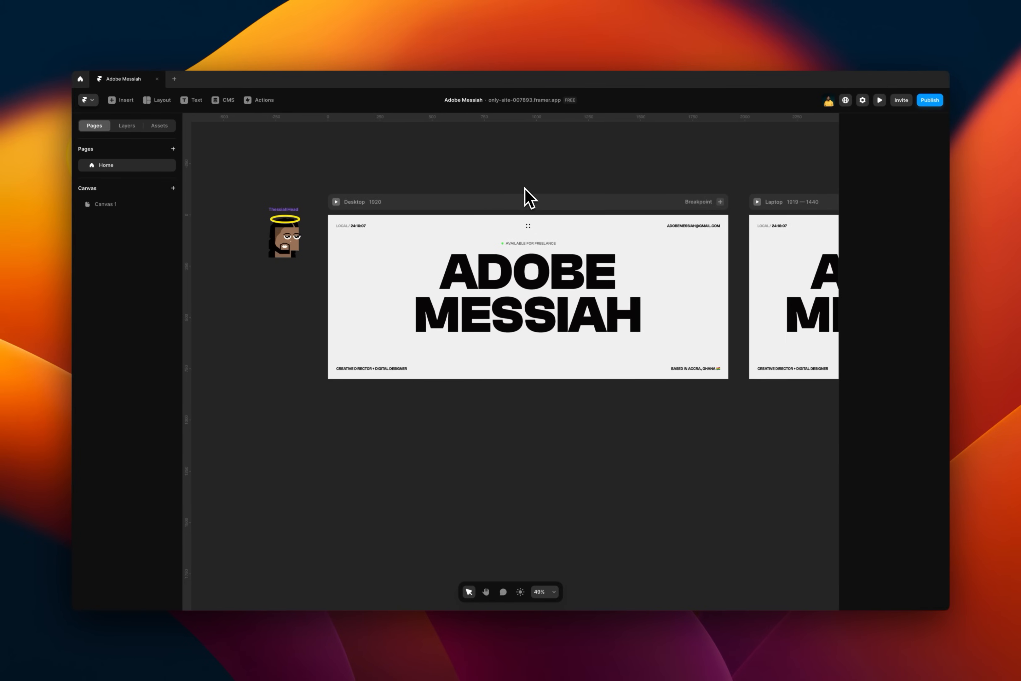
mouse_move(248, 206)
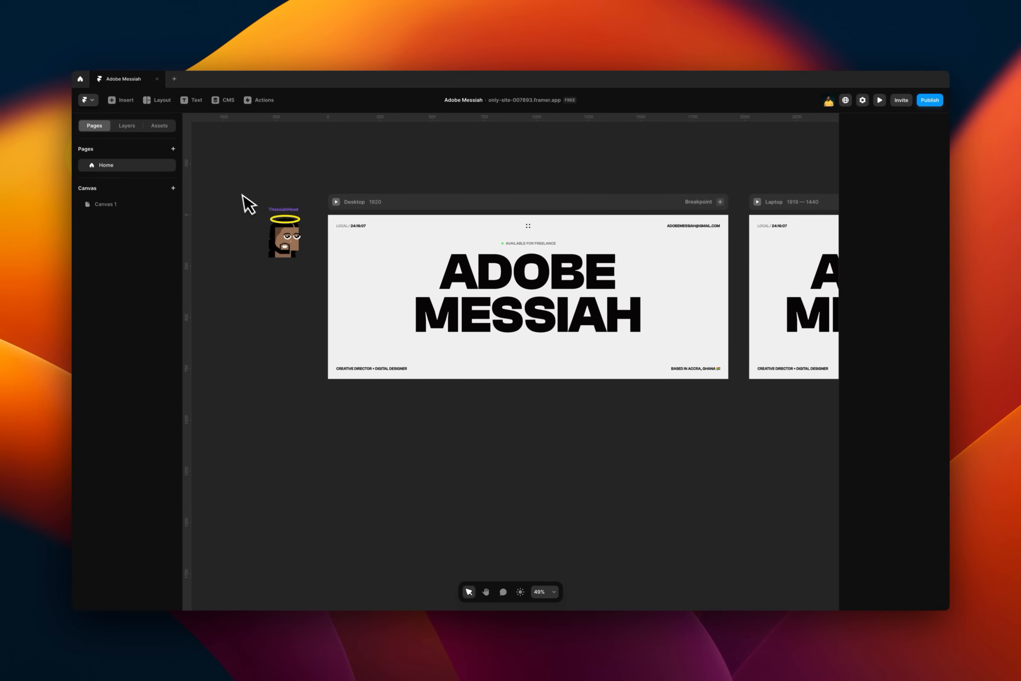
click(86, 100)
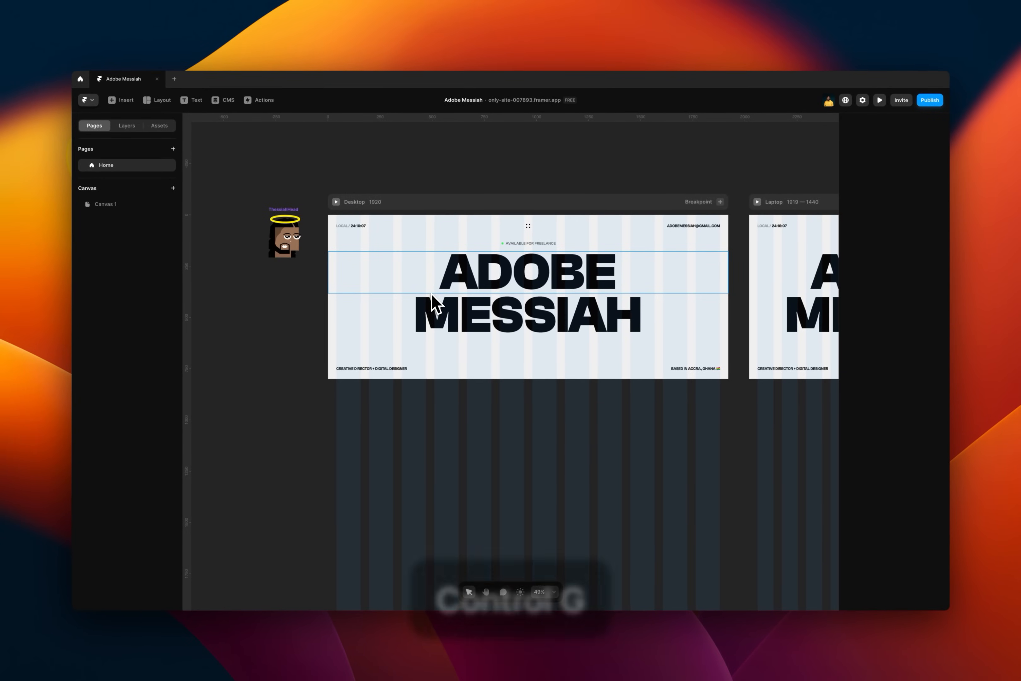
key(ctrl+g)
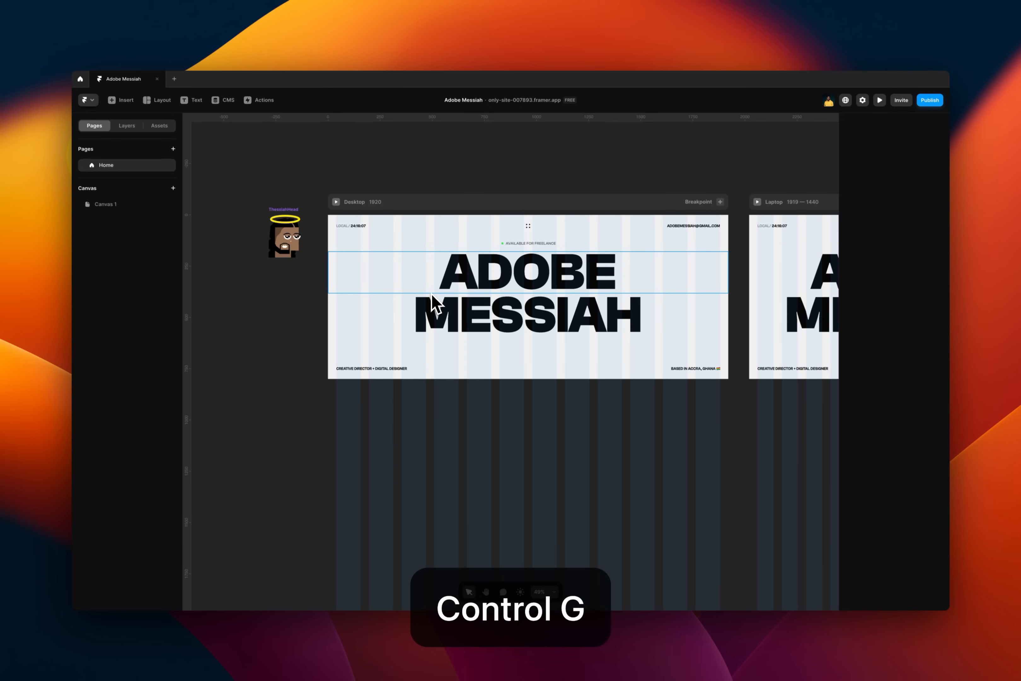
key(ctrl+g)
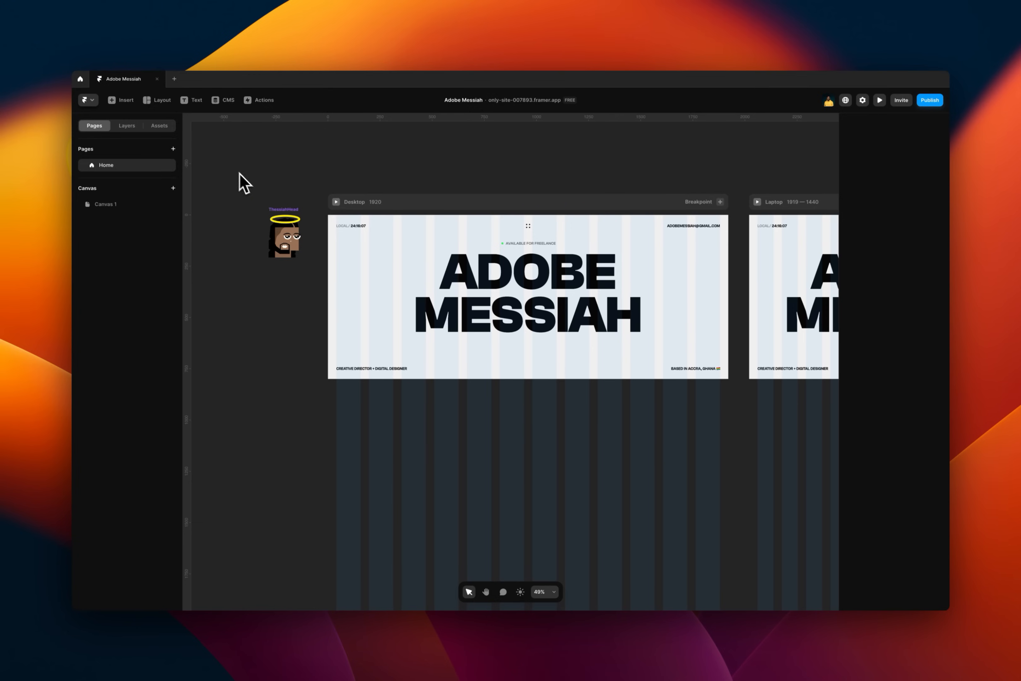
click(879, 100)
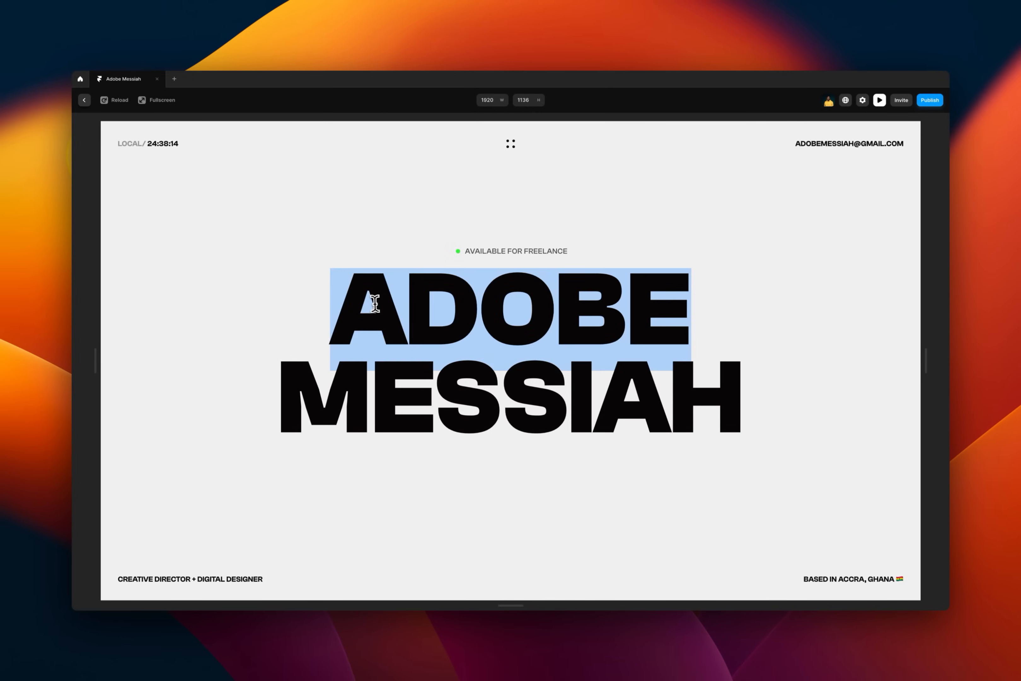
mouse_move(445, 299)
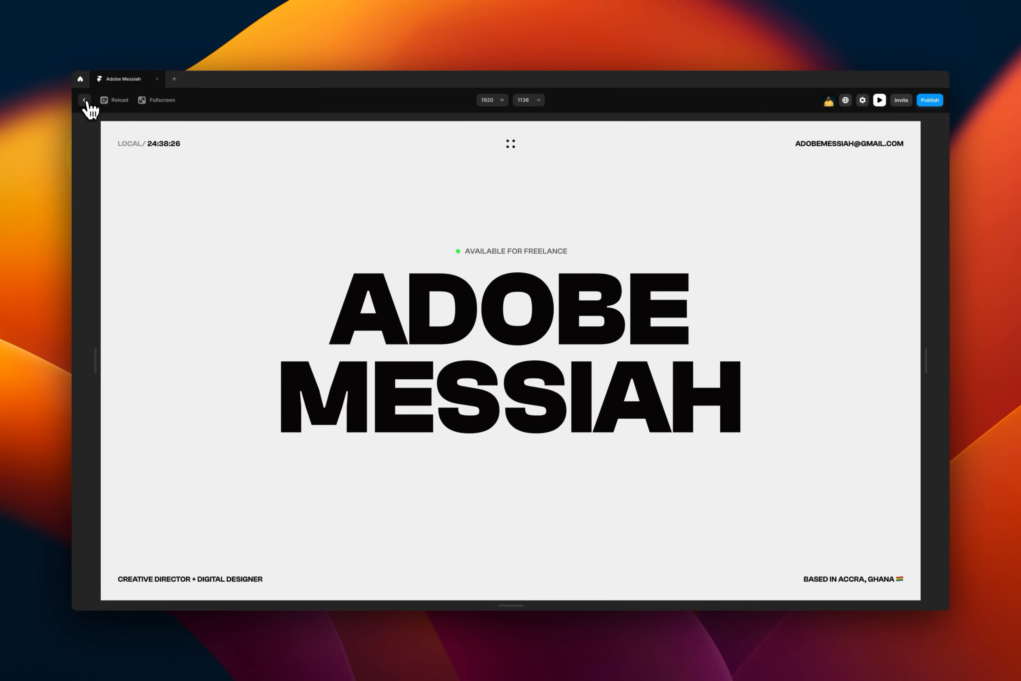
Step: Leave the Adobe Messiah preview and return to the canvas at the hero
click(84, 99)
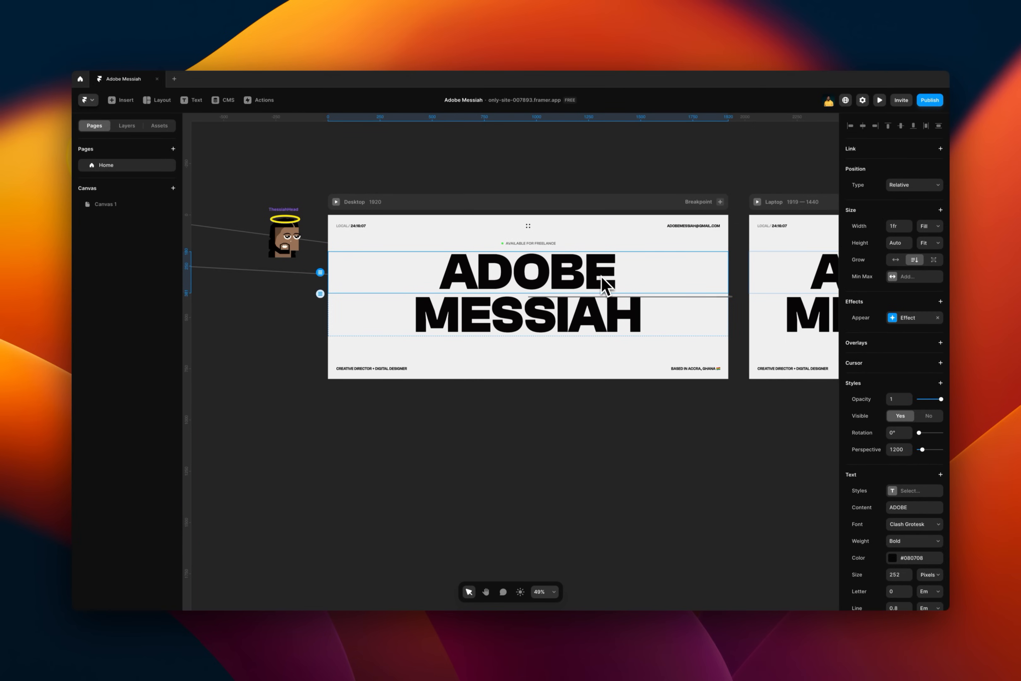
mouse_move(634, 287)
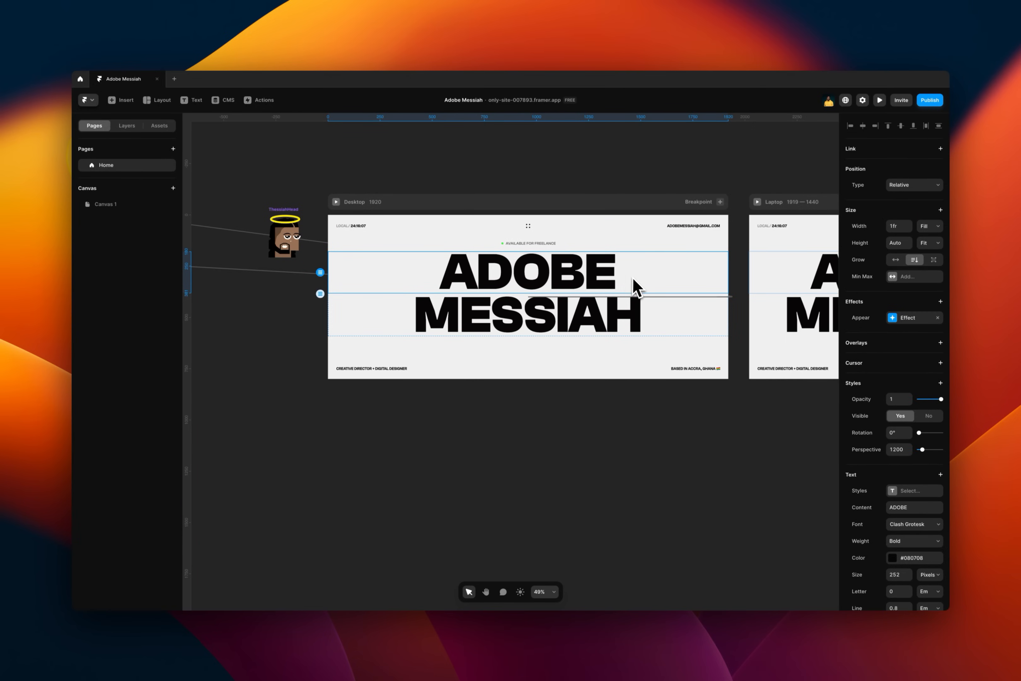
mouse_move(627, 291)
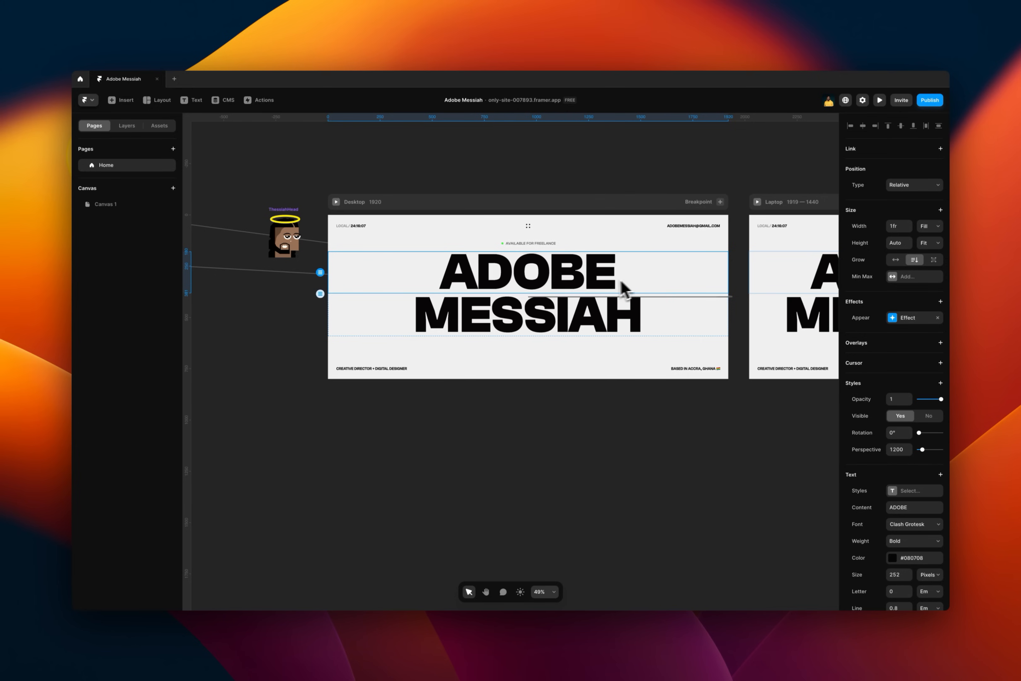
scroll(down, 3)
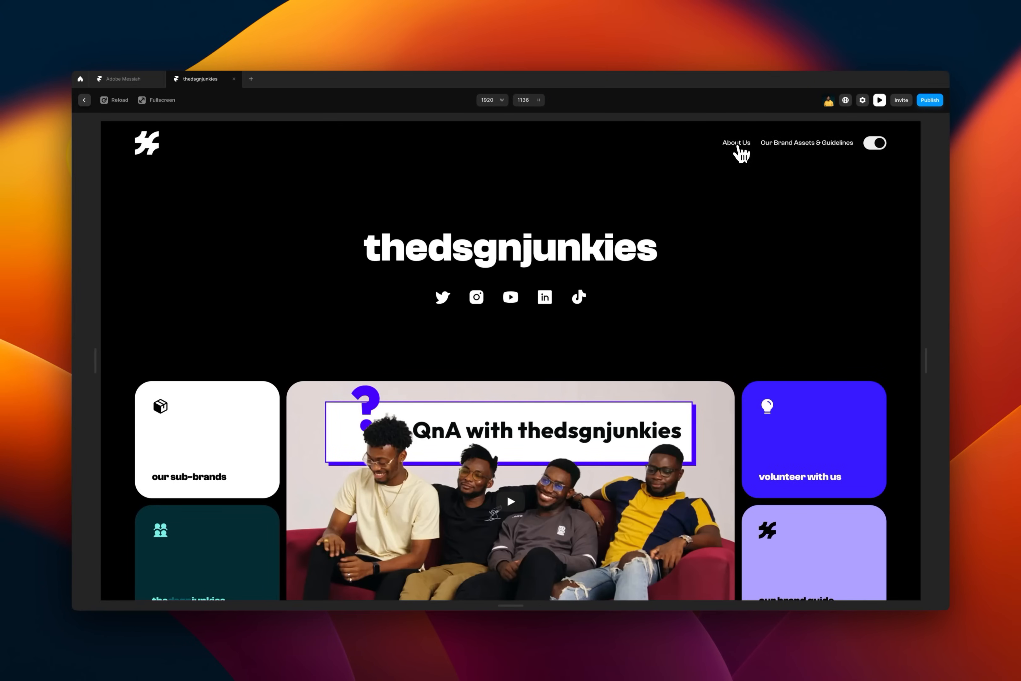
mouse_move(744, 164)
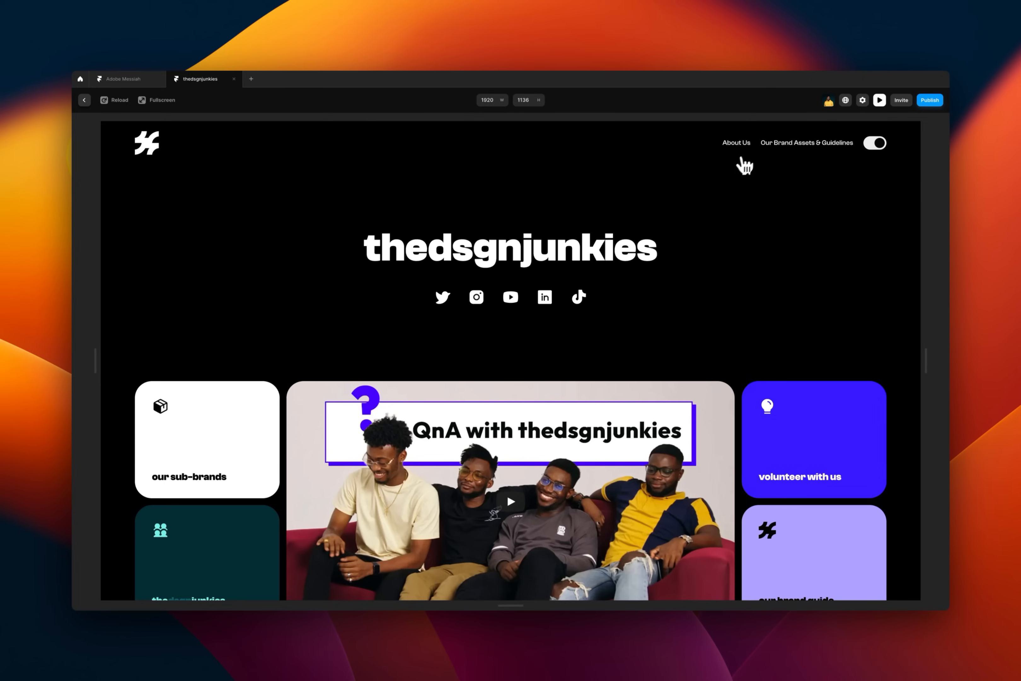
Step: Browse the thedsgnjunkies About Us page in preview, then return to the editor
click(736, 142)
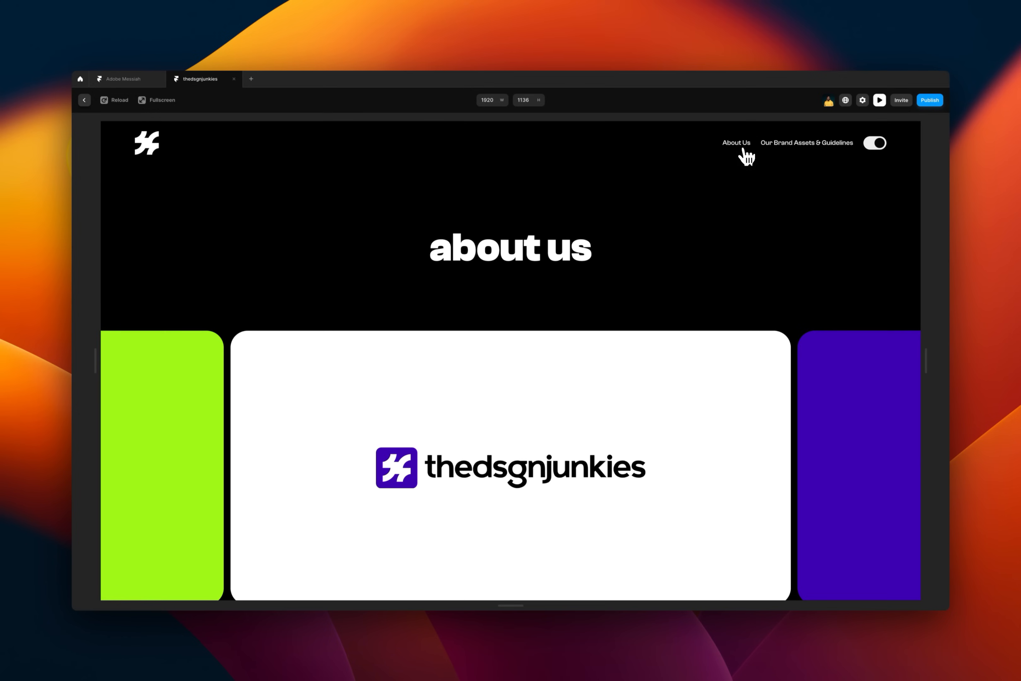
scroll(down, 3)
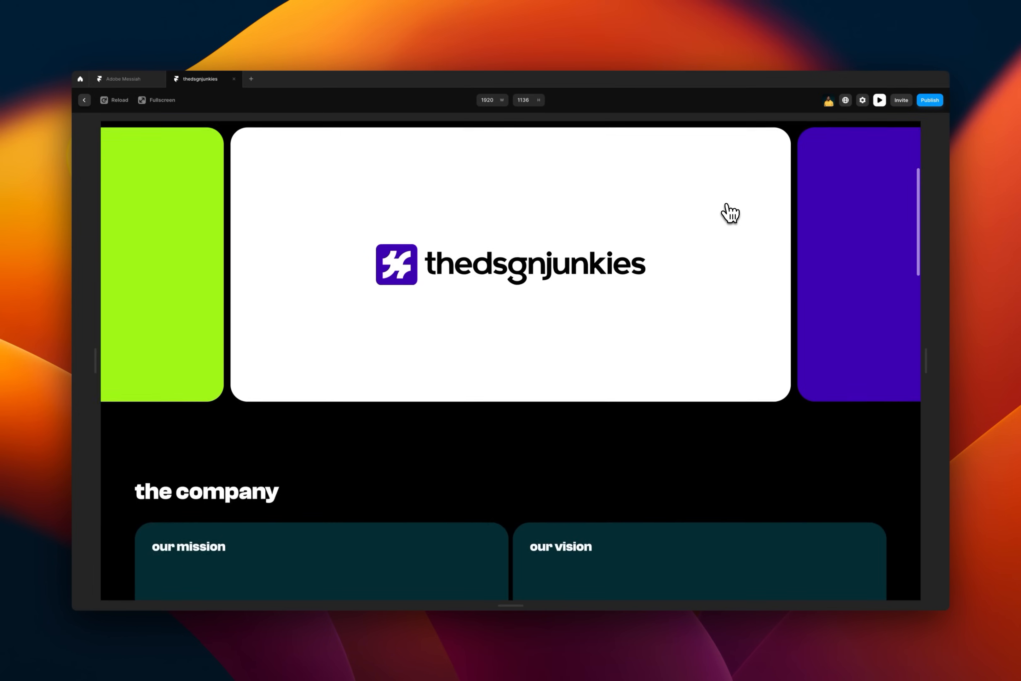
scroll(down, 3)
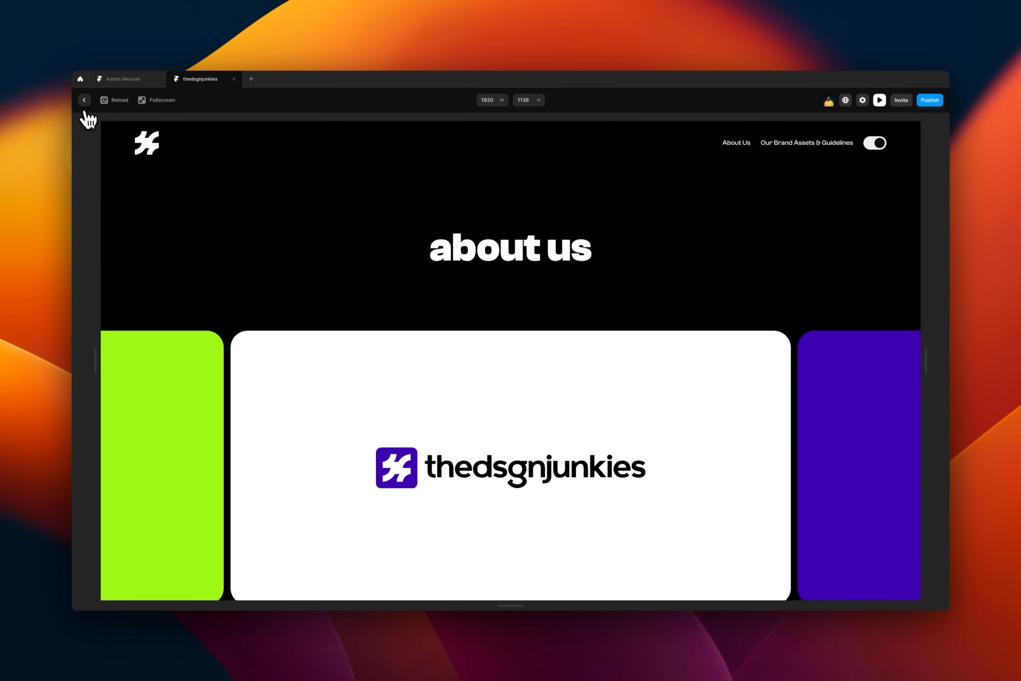
click(84, 100)
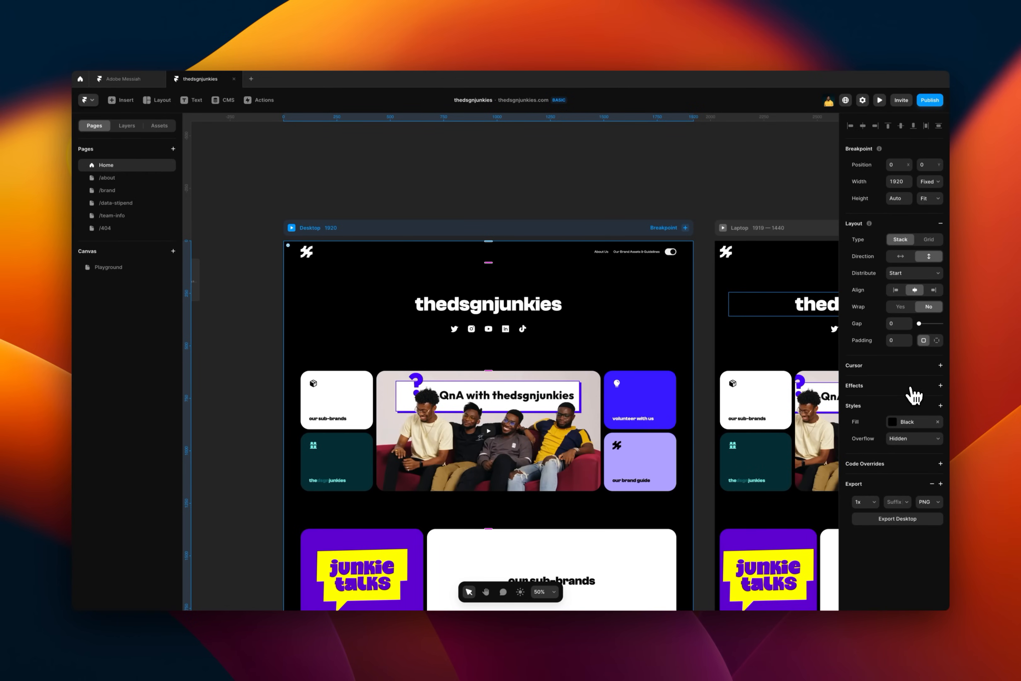
mouse_move(919, 394)
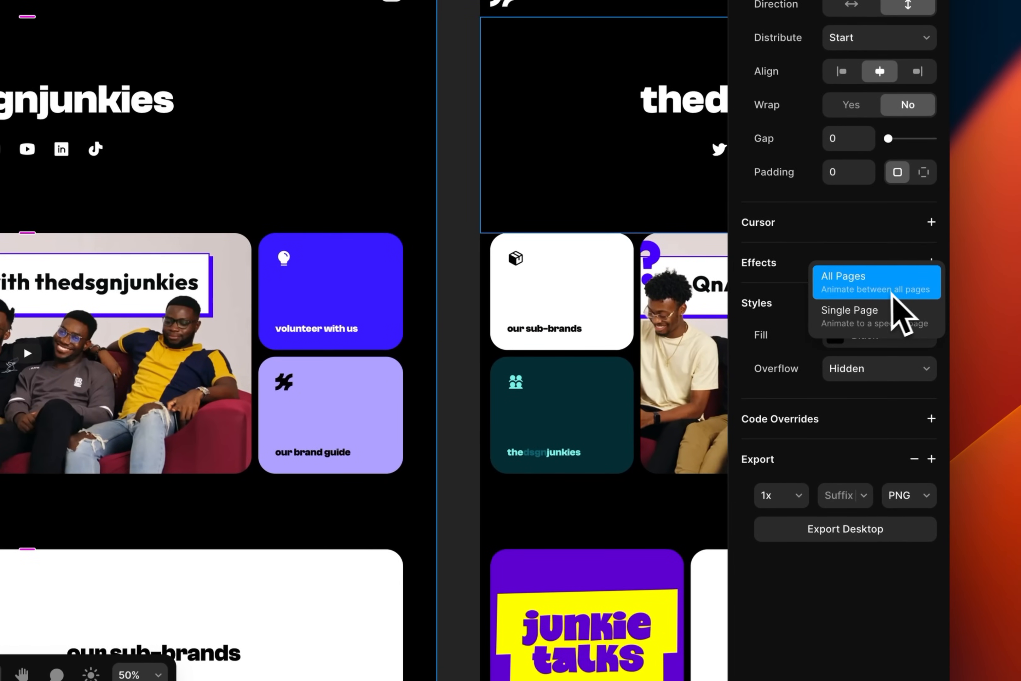
Step: Apply the page effect to All Pages and bring up the transition preset list
click(842, 276)
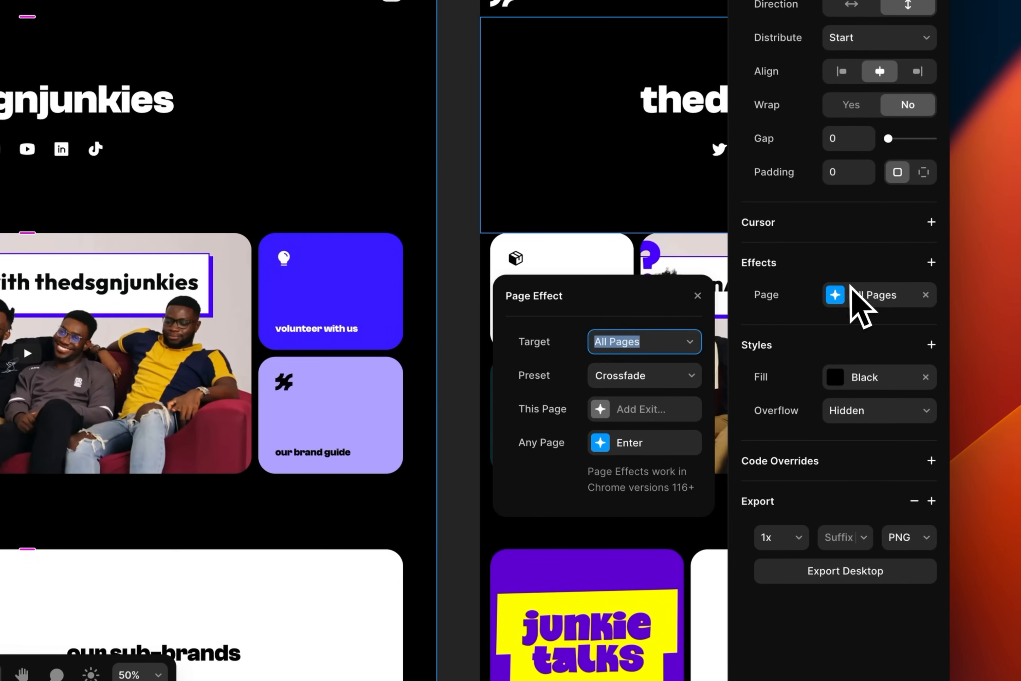
click(642, 374)
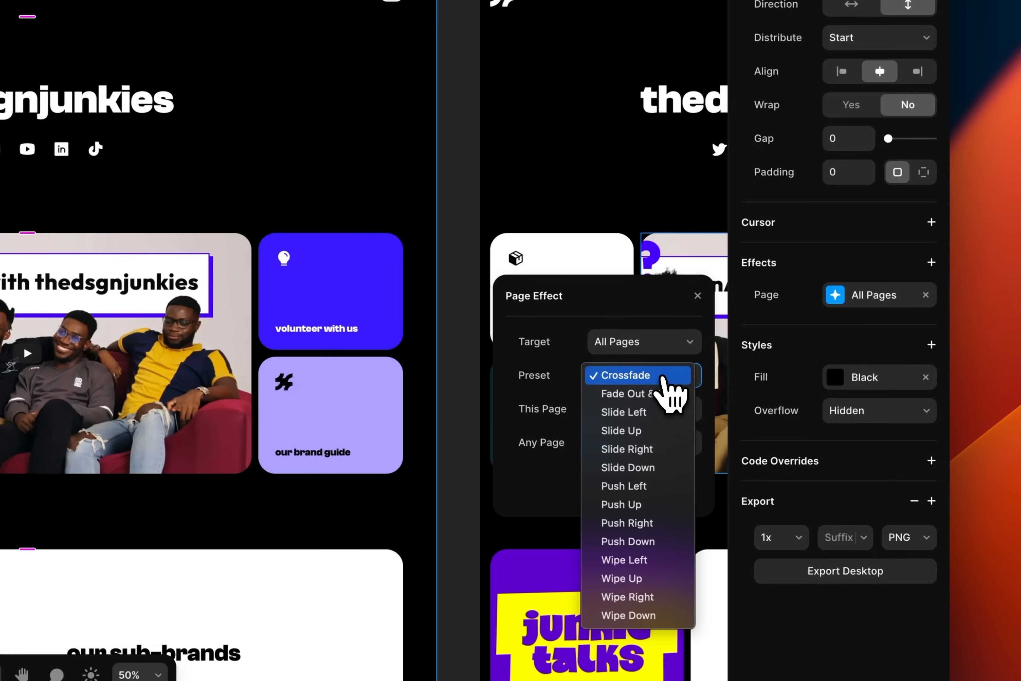
mouse_move(623, 412)
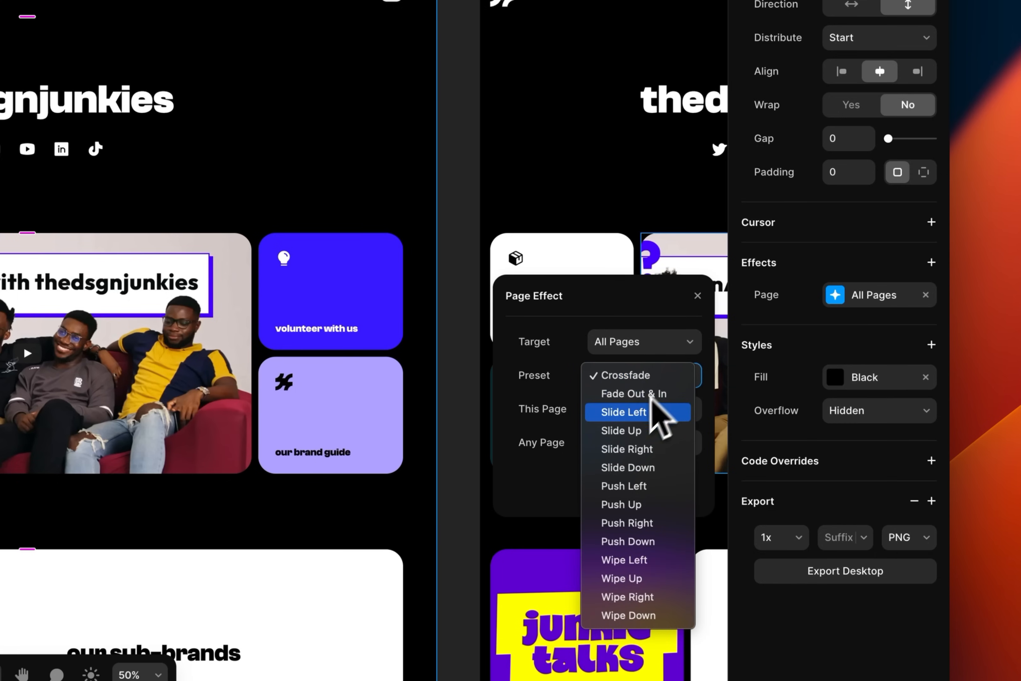
mouse_move(662, 446)
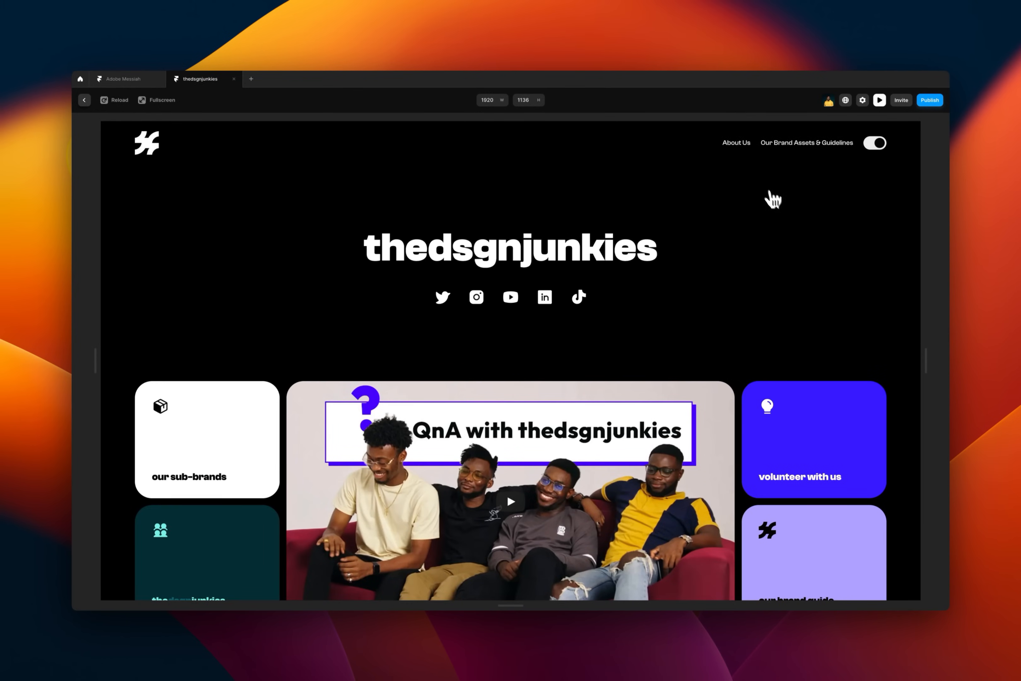
mouse_move(743, 148)
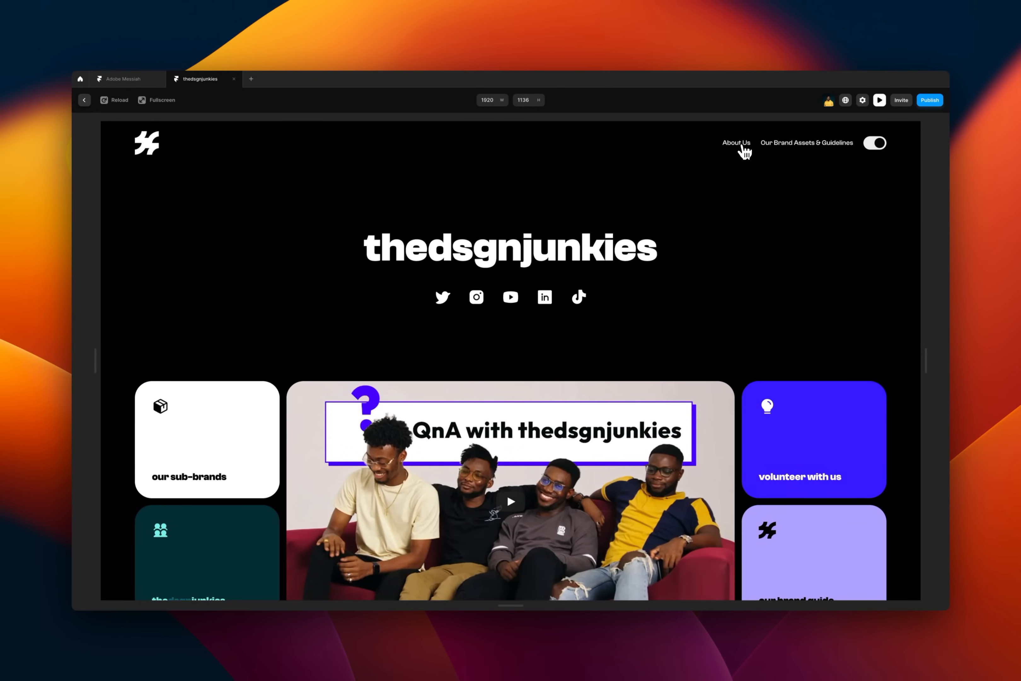
Step: Navigate to About Us in preview to try the Crossfade transition
click(84, 99)
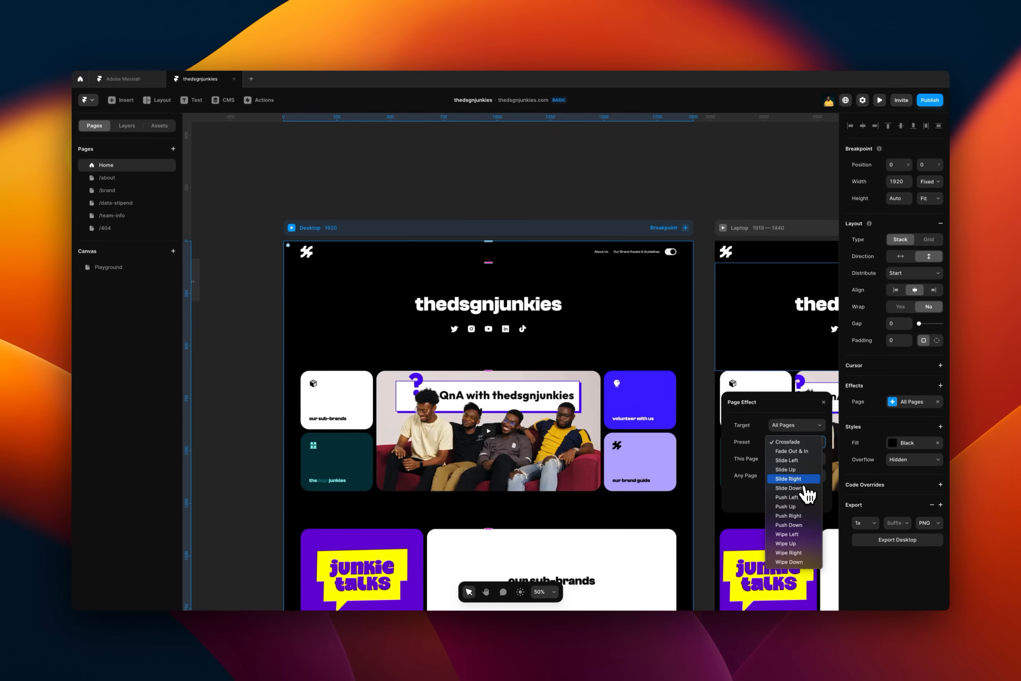
Step: Switch the all-pages transition preset to Slide Up and relaunch the preview
click(785, 469)
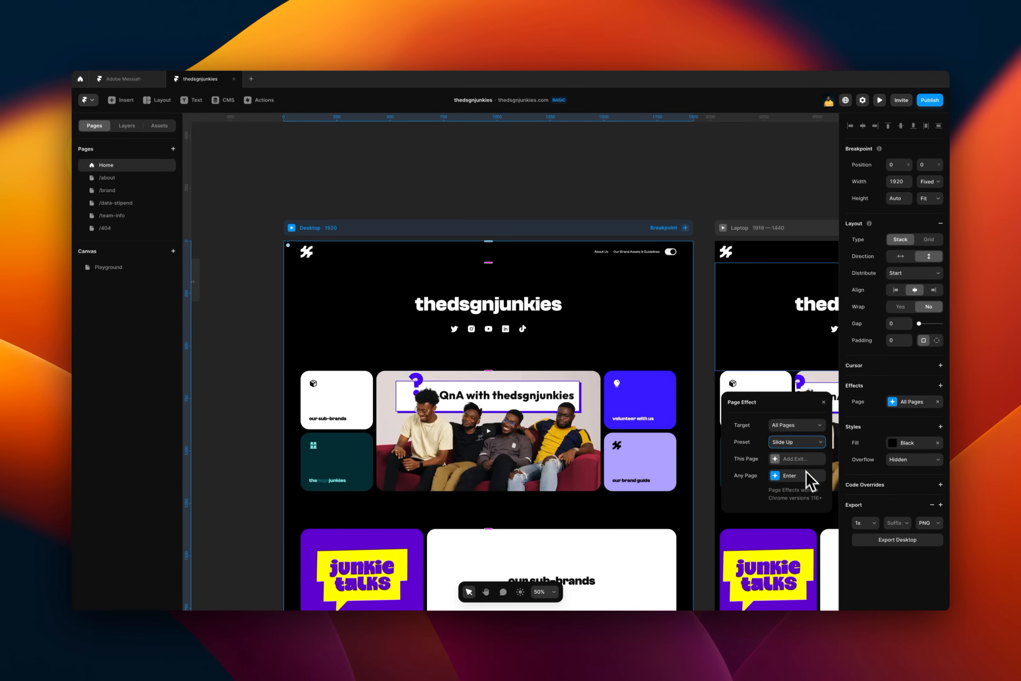
click(879, 101)
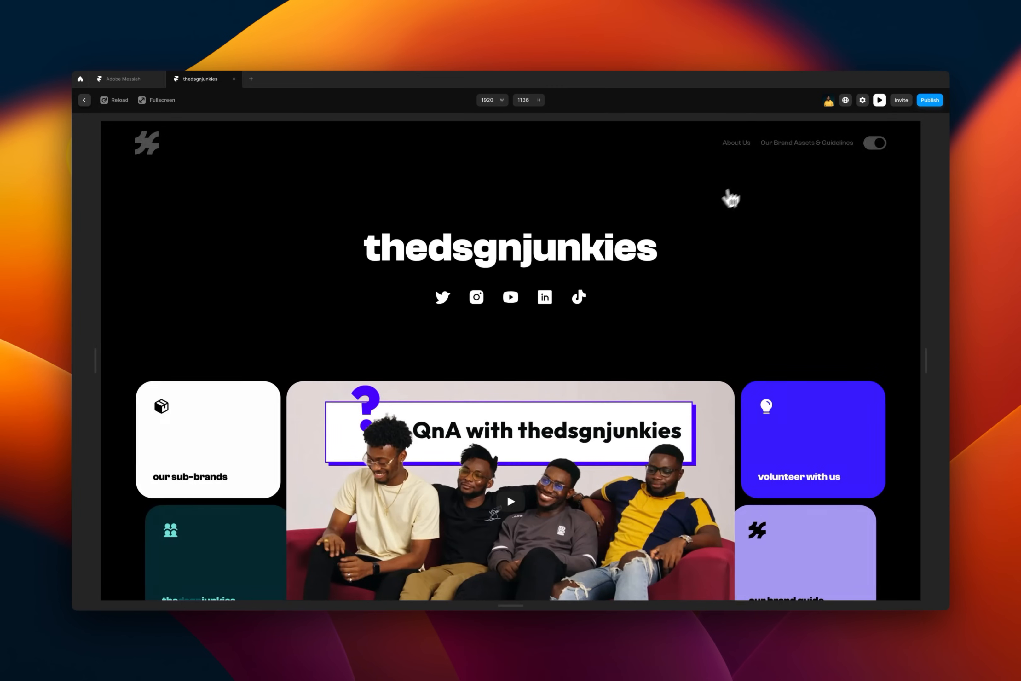
Step: Switch to the Adobe Messiah project's canvas
click(806, 142)
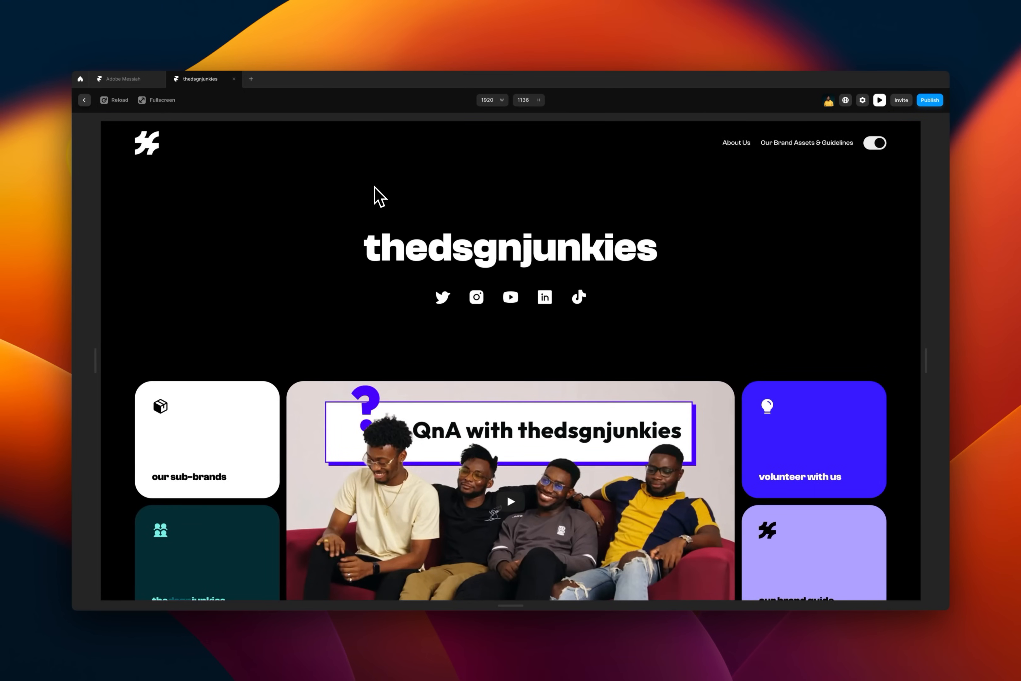
mouse_move(389, 195)
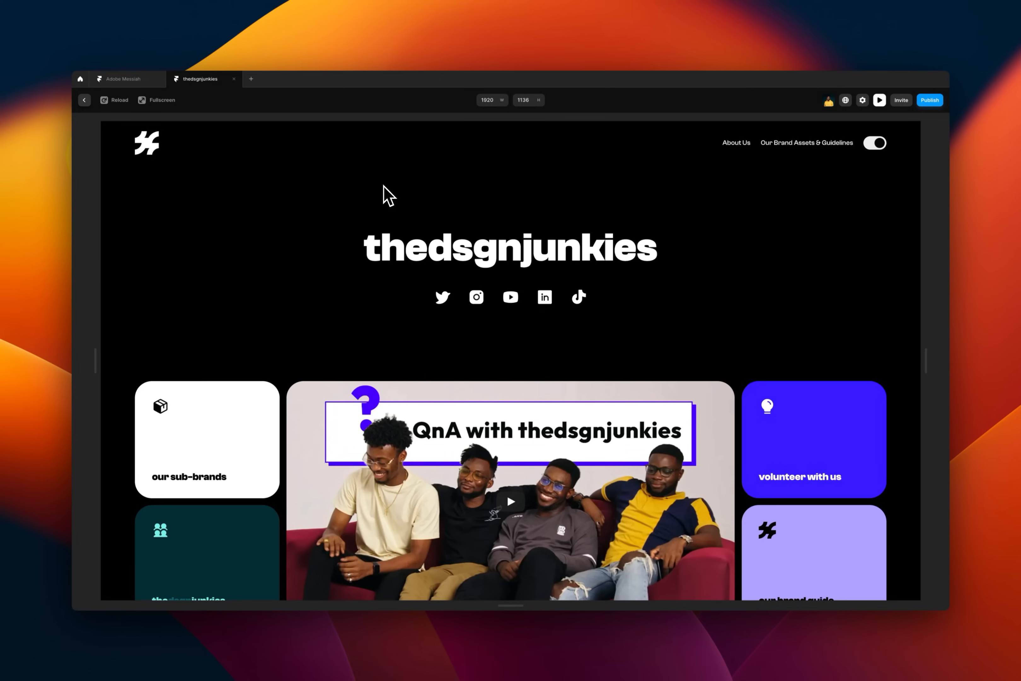
mouse_move(347, 198)
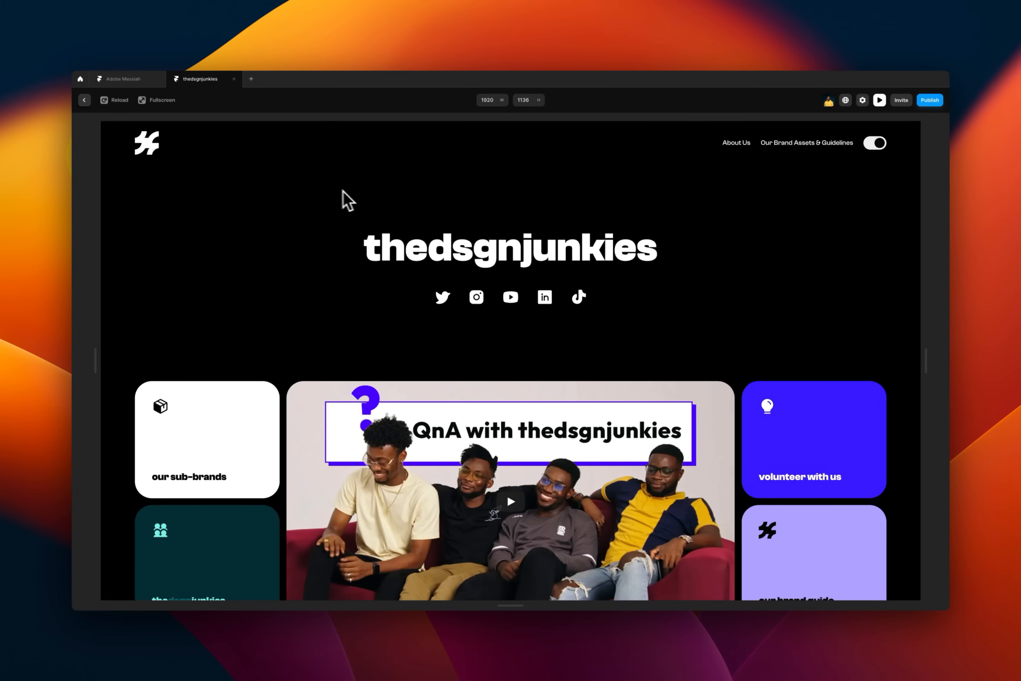
mouse_move(85, 104)
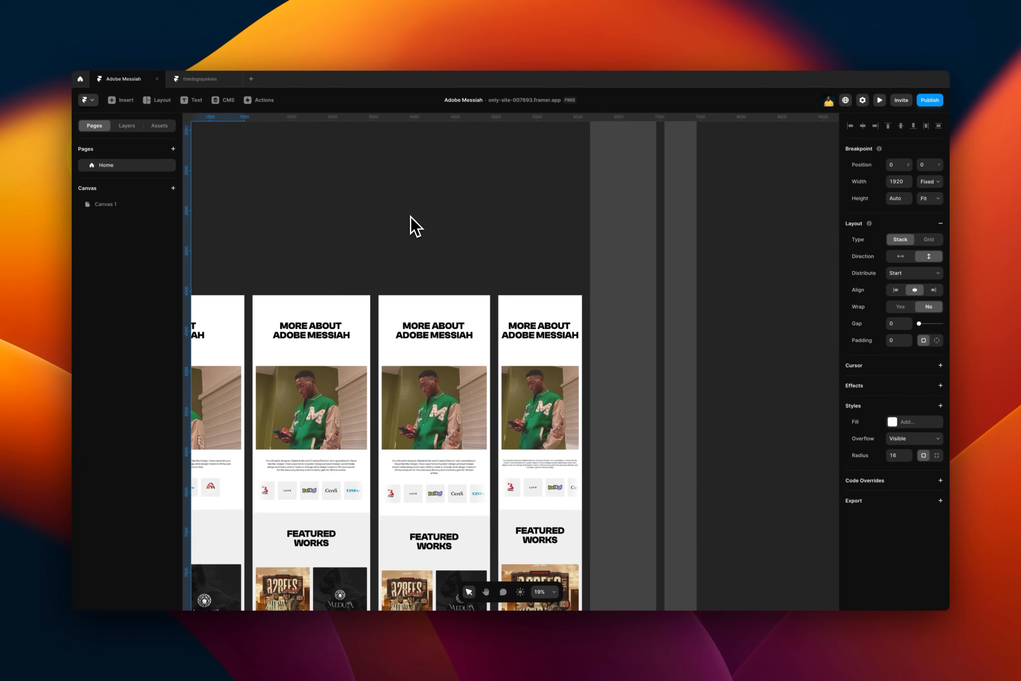
Step: Set the featured-works card stack to a horizontal layout and preview it
scroll(down, 3)
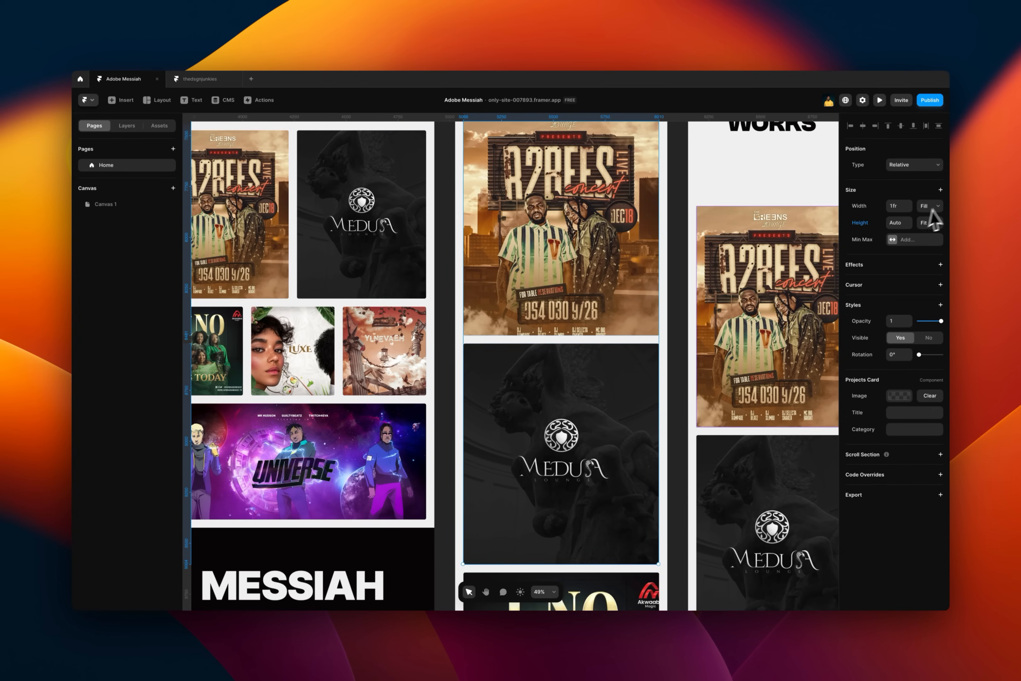
click(929, 222)
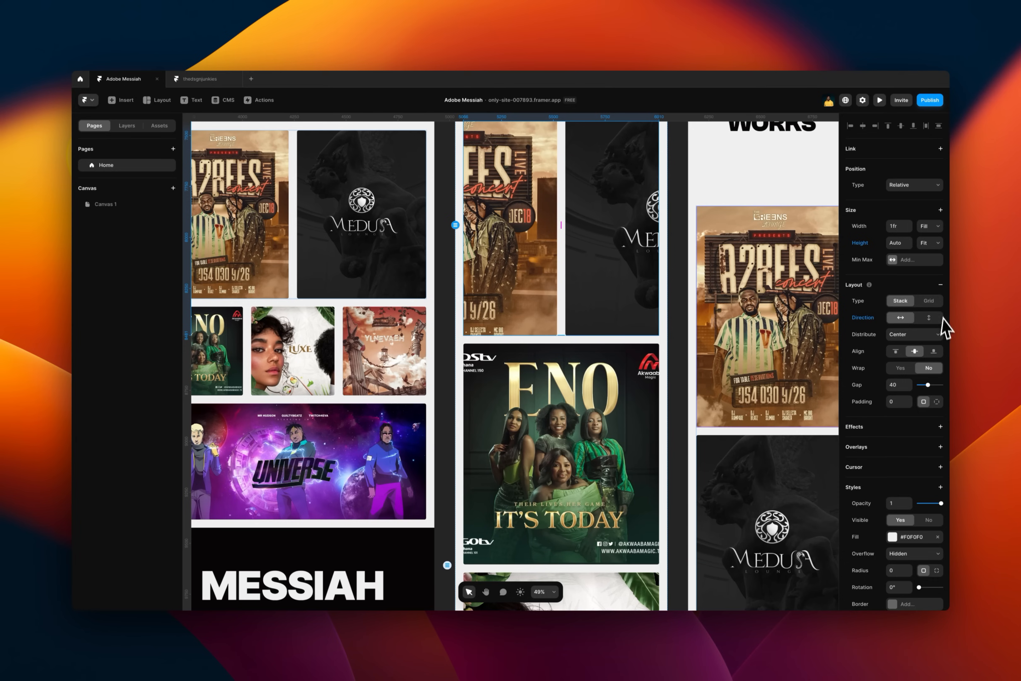
click(914, 334)
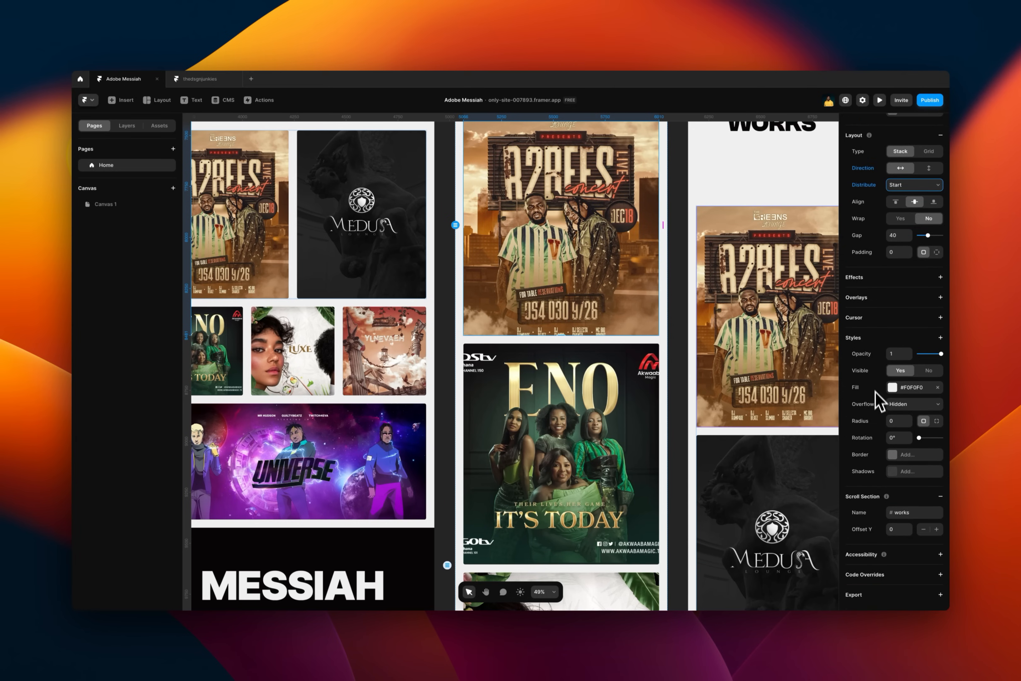
click(880, 100)
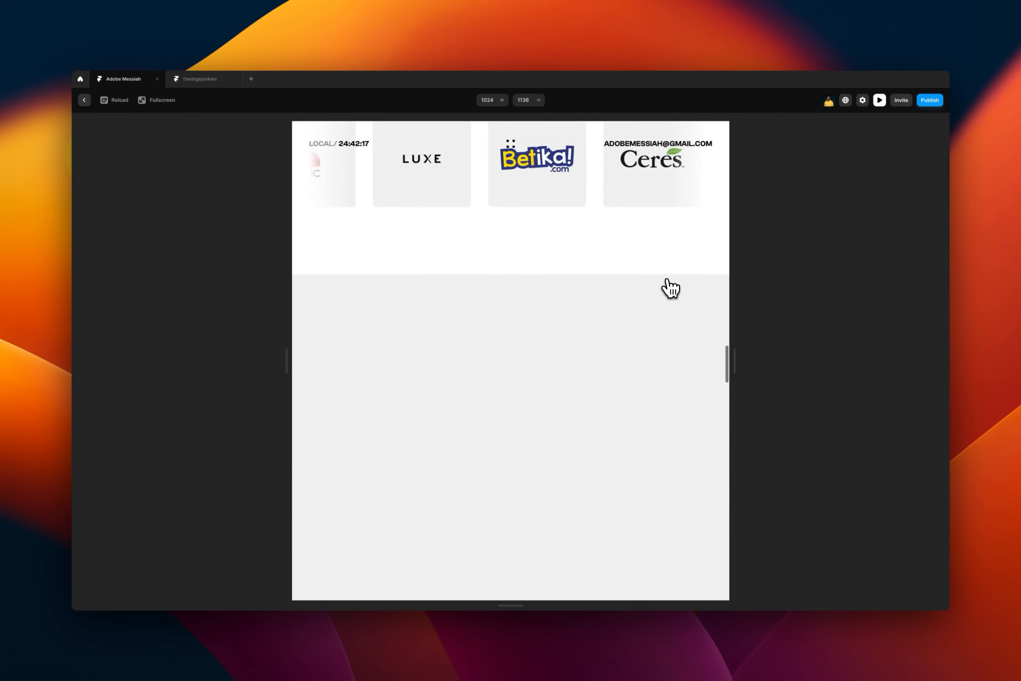
scroll(down, 3)
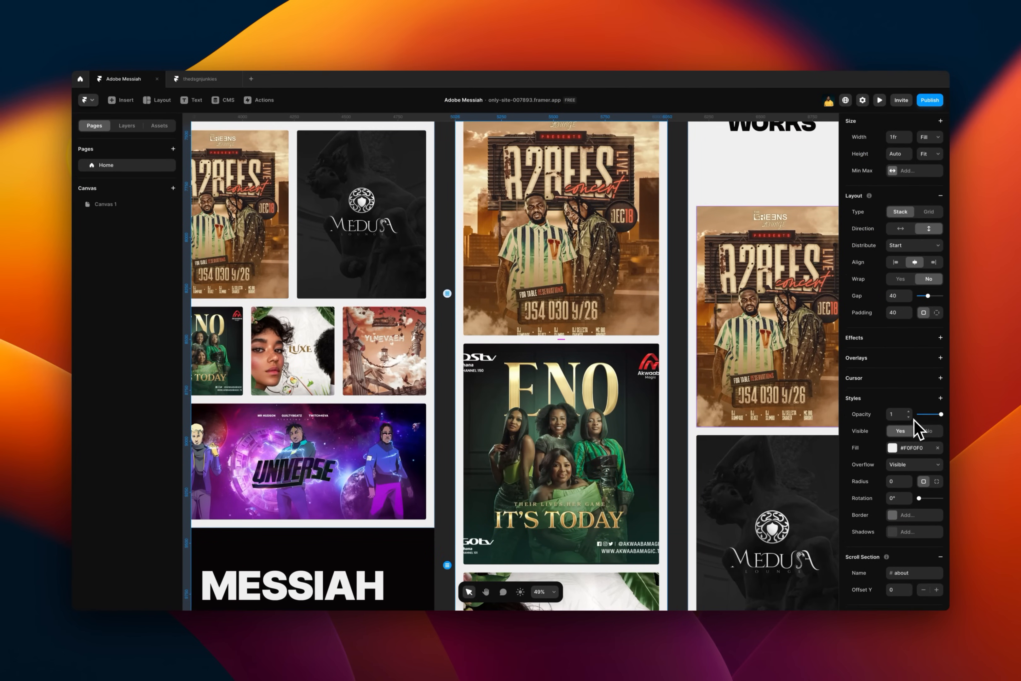
scroll(down, 3)
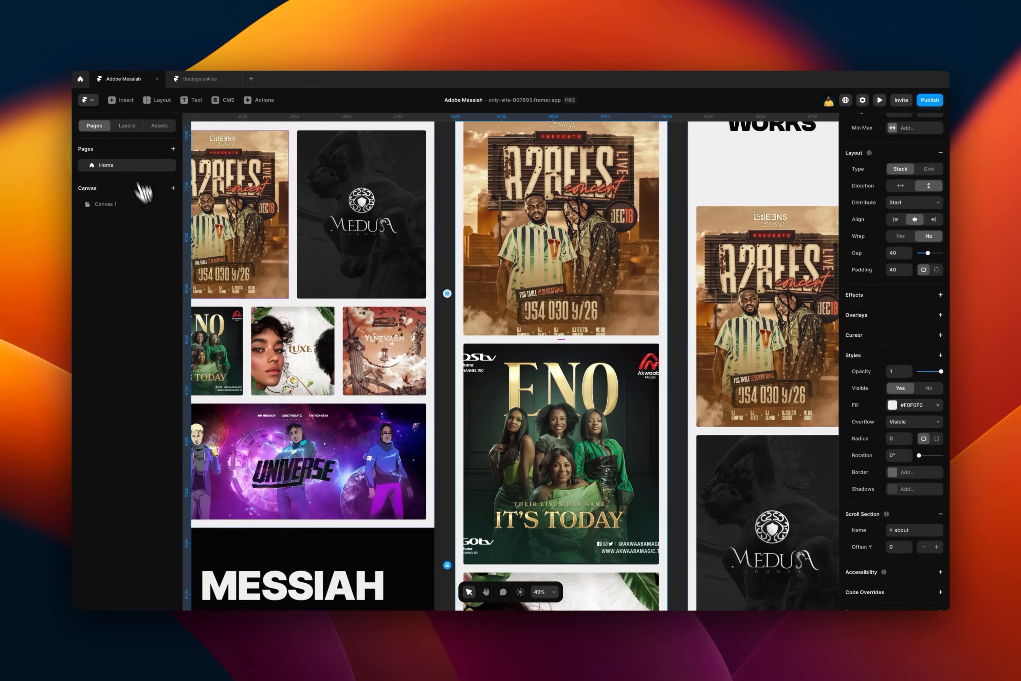
click(126, 125)
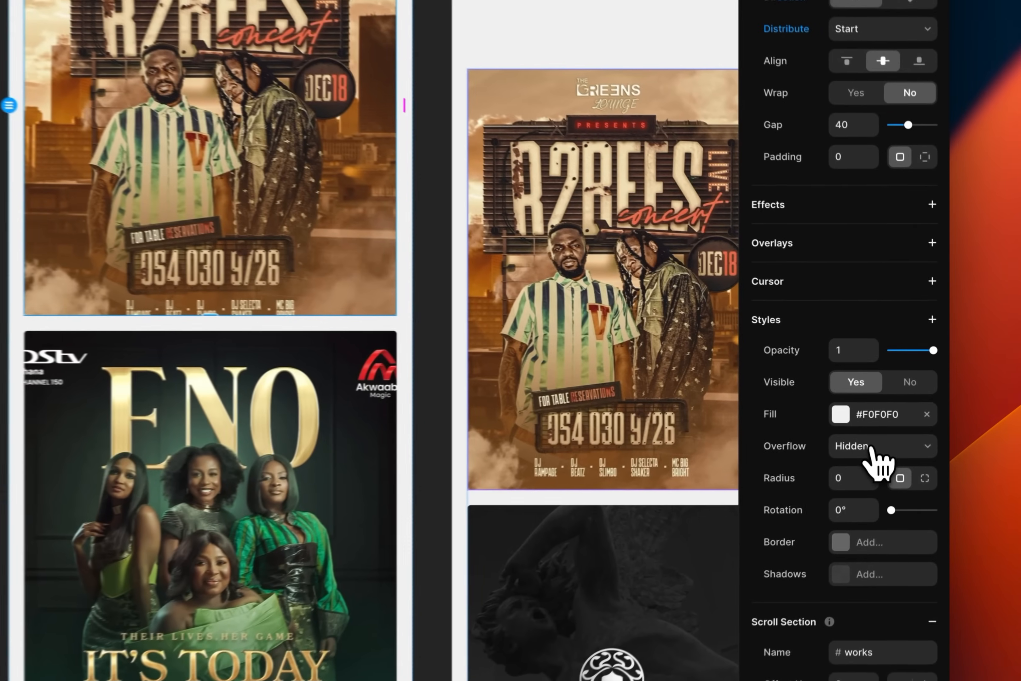
click(881, 445)
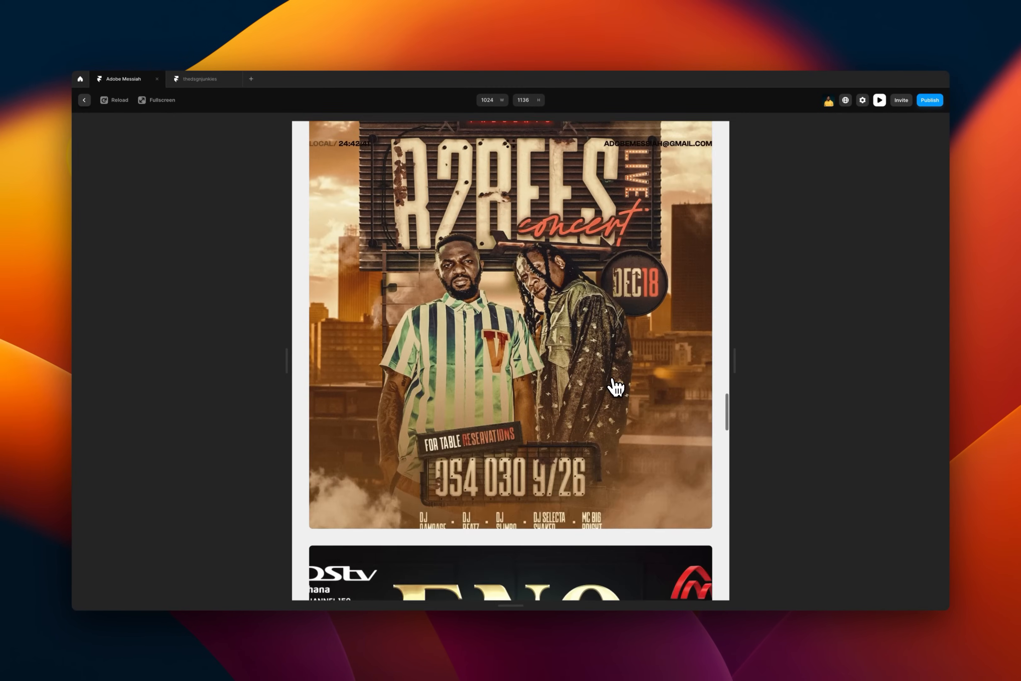
Step: Add the Scrollbars style to the works gallery and set it to Hide
scroll(right, 3)
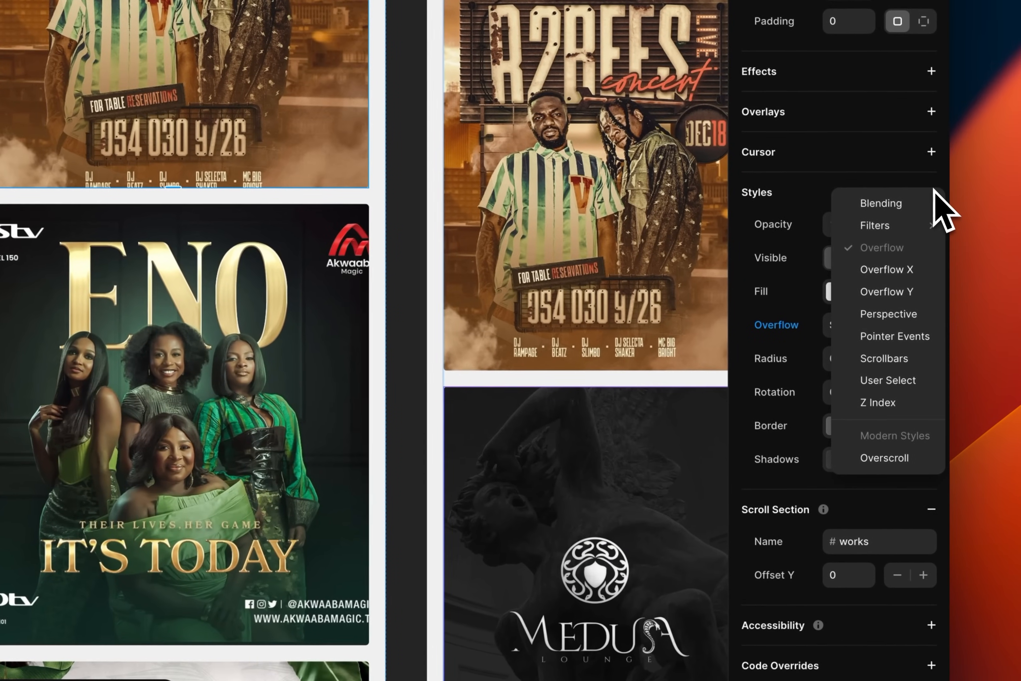
mouse_move(922, 381)
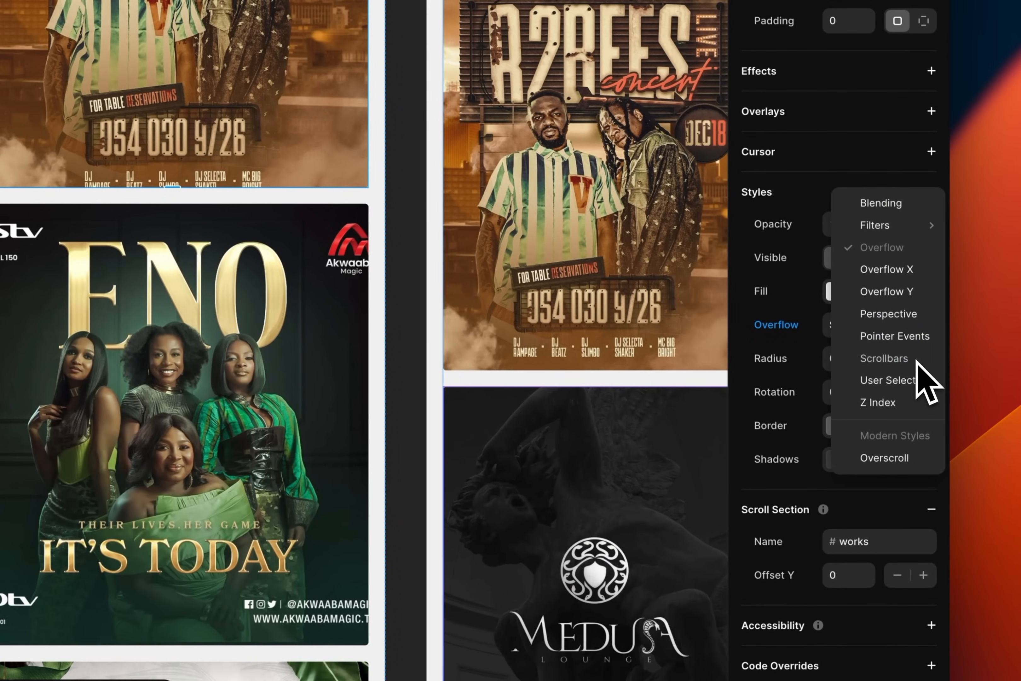
click(884, 357)
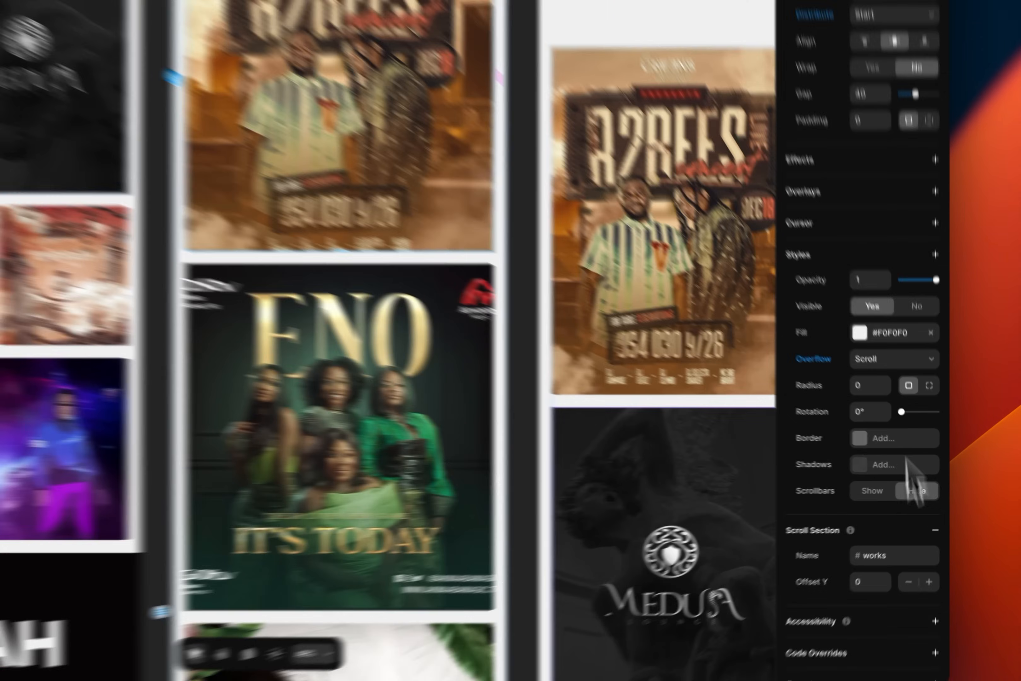
click(880, 99)
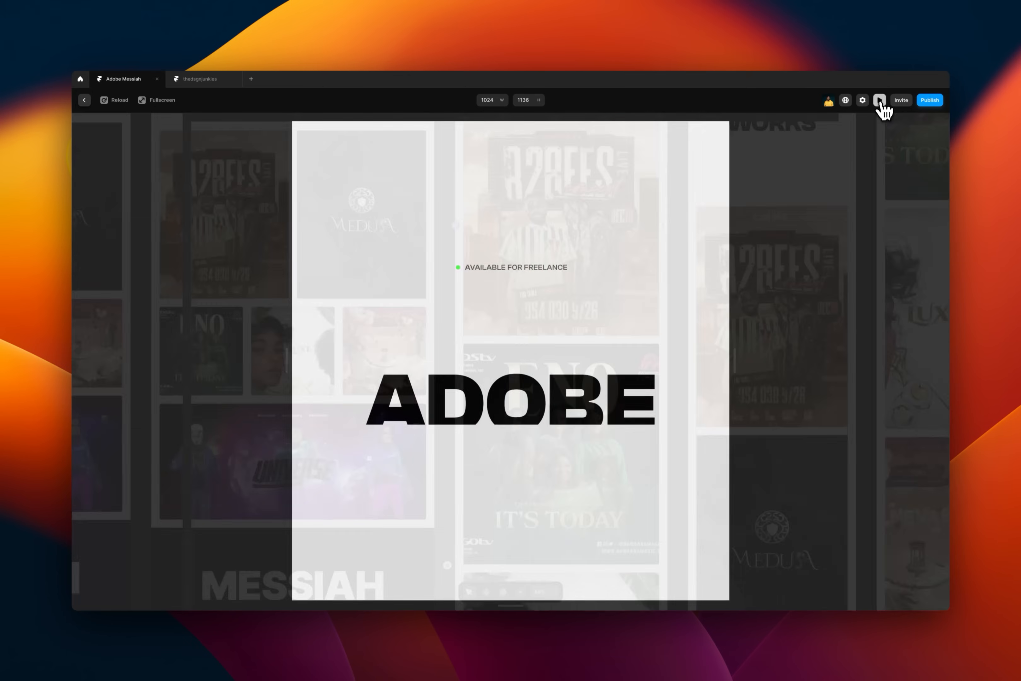
Step: Preview the site to test the sideways-scrolling gallery
click(879, 99)
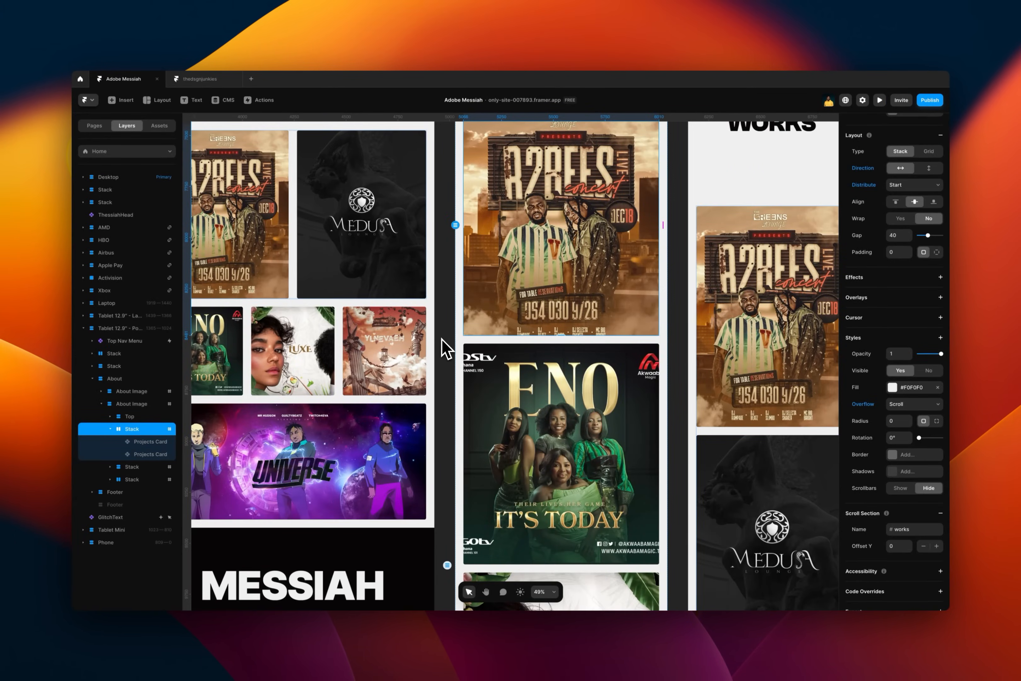
Step: Edit the footer copyright text so the year reads 2024
click(879, 99)
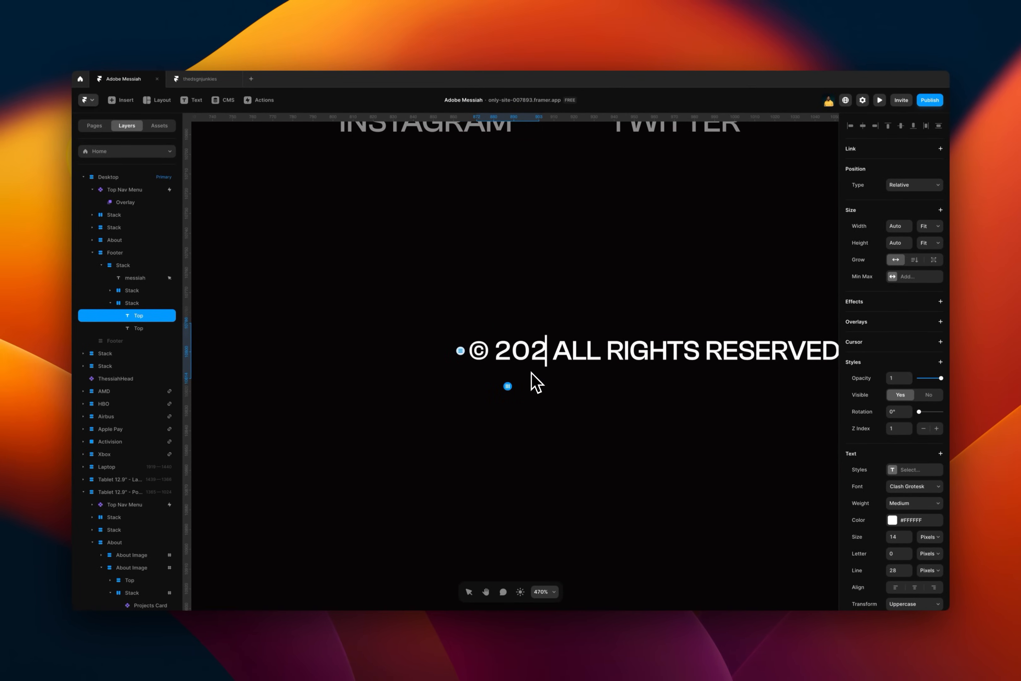
text(3)
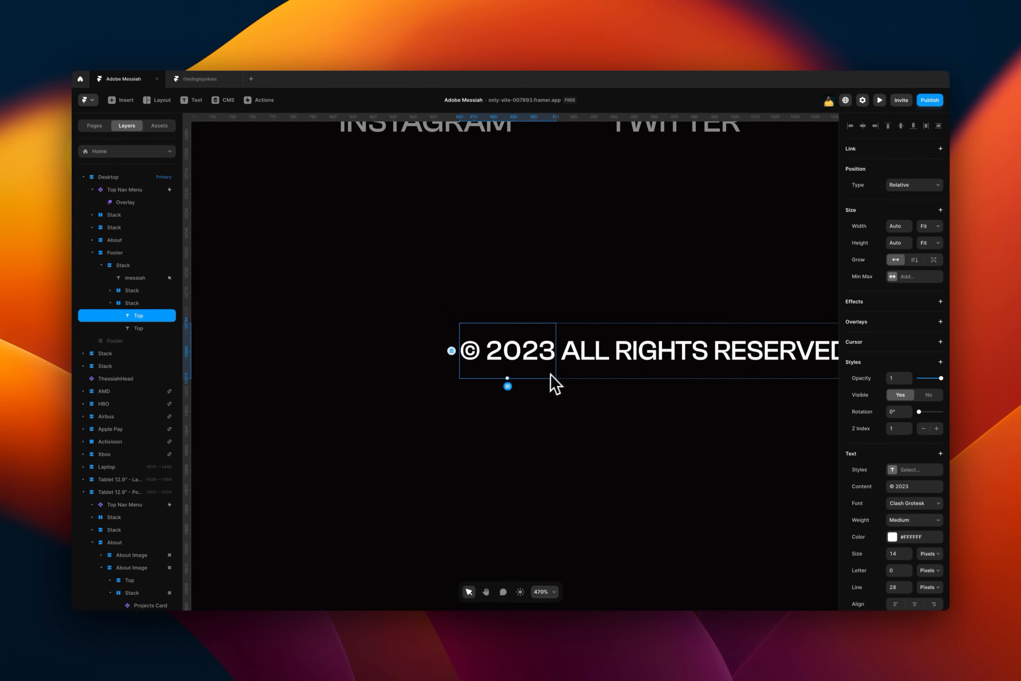
mouse_move(551, 377)
text(4)
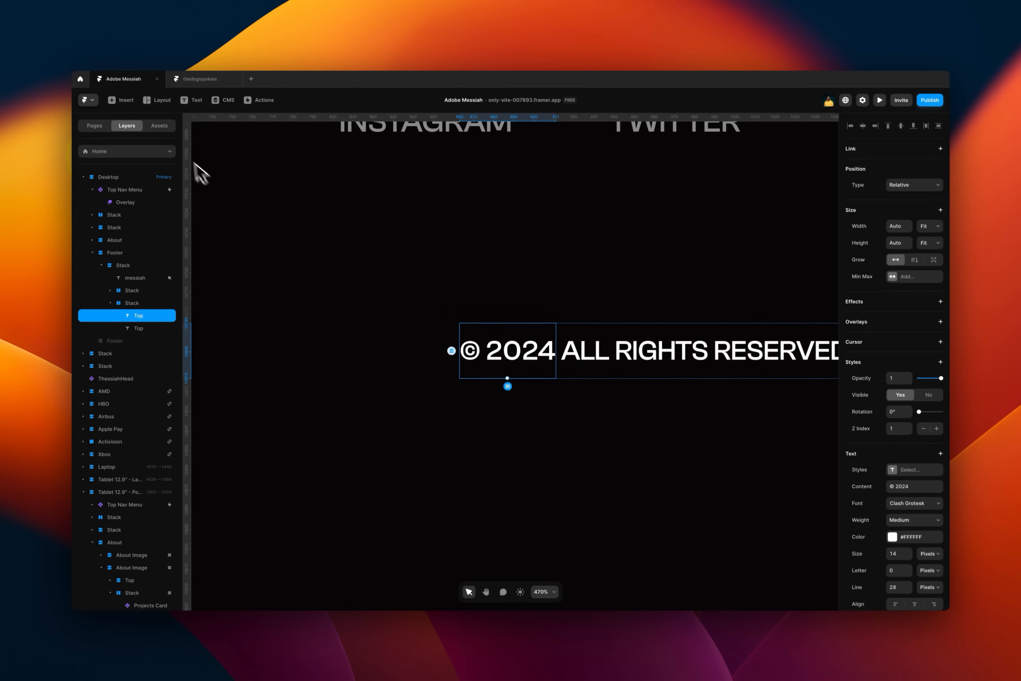
Step: Bring up the Insert menu to browse components
click(120, 100)
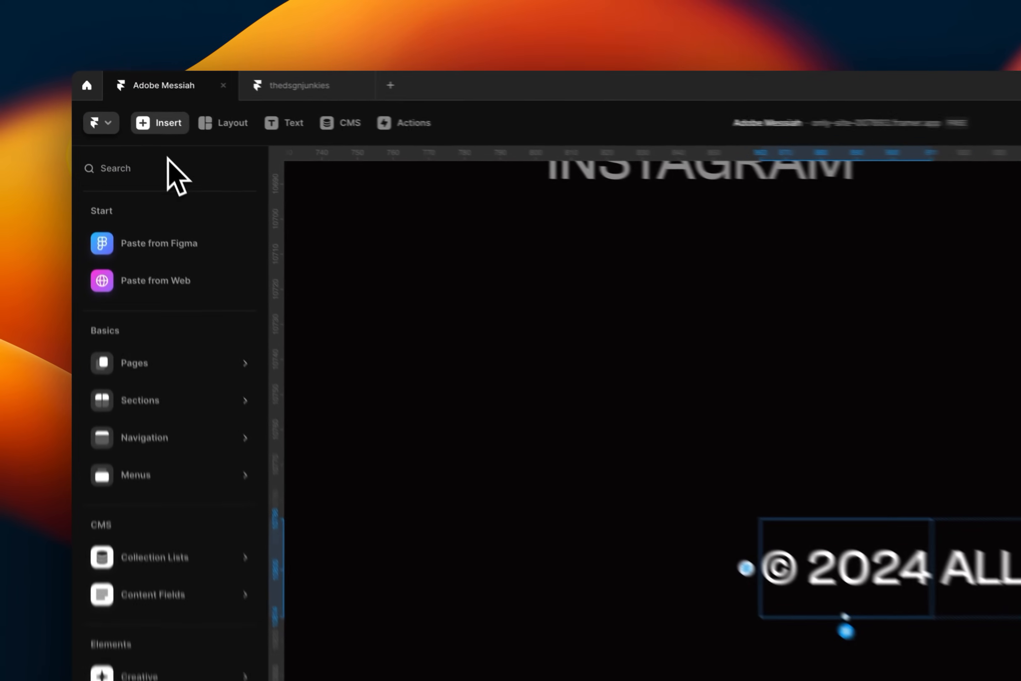
Step: Find Time & Date via search, set its Type to Date and hide the Day
text(time)
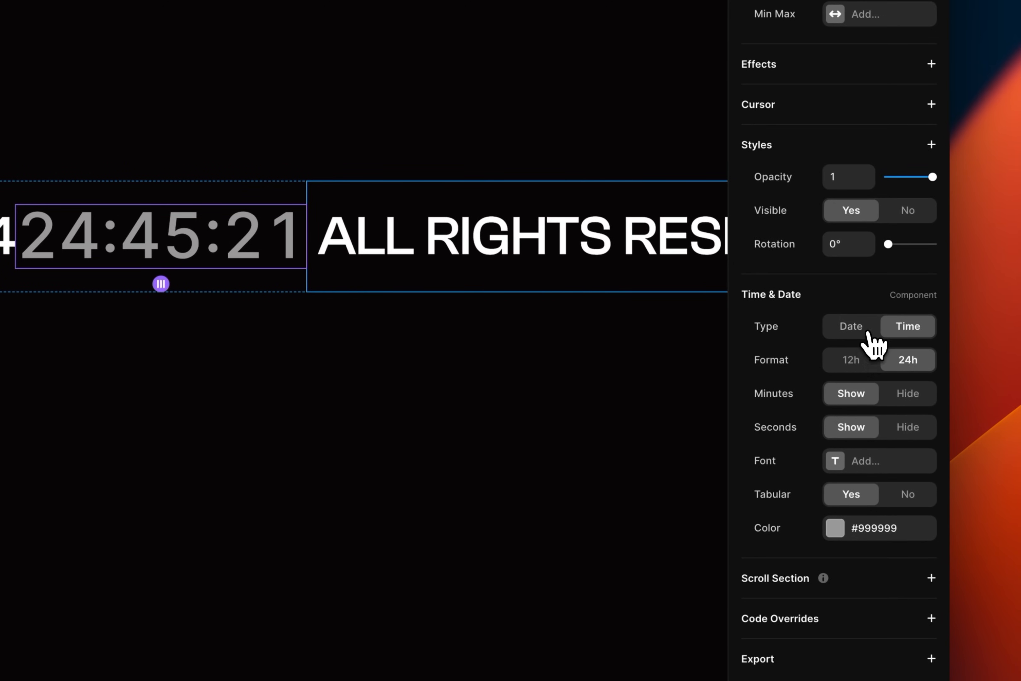
click(851, 326)
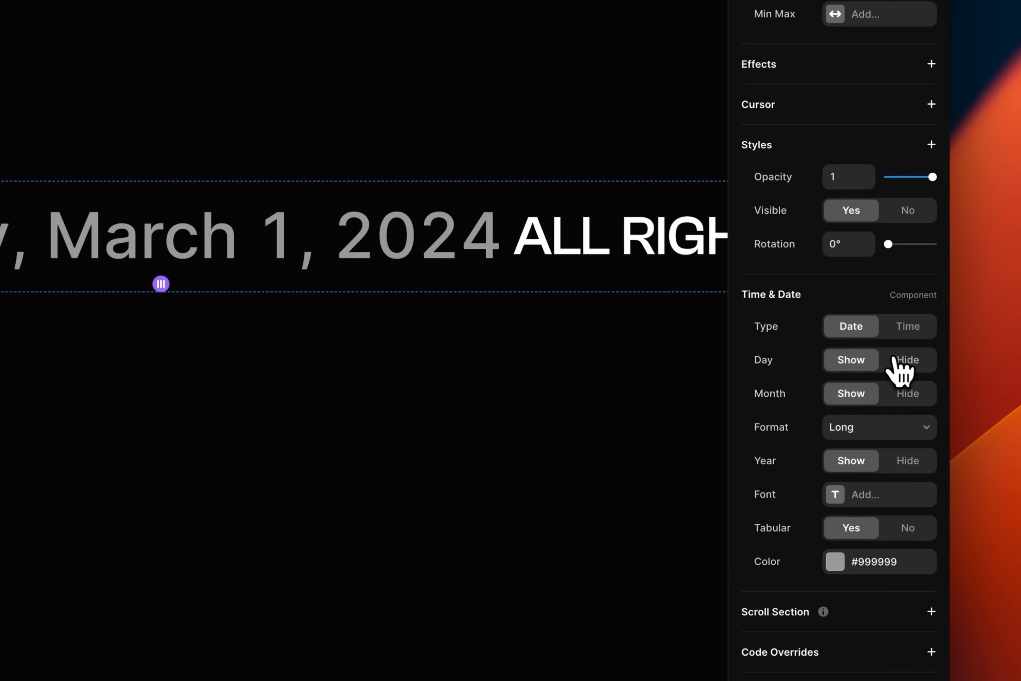
click(907, 359)
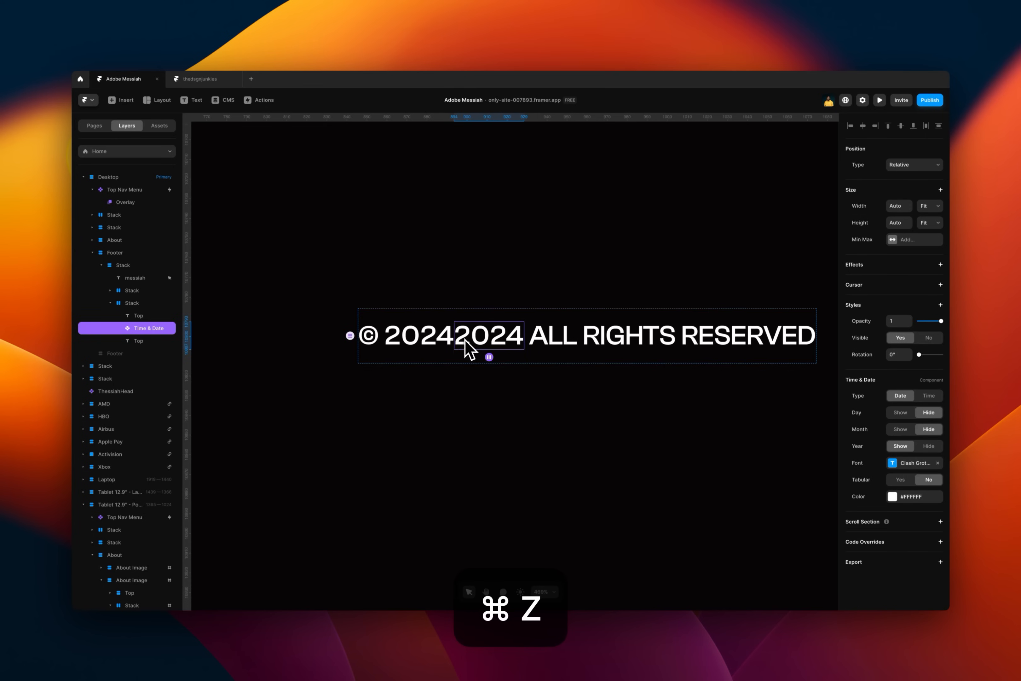
Step: Undo the last copyright edit and select the live Time & Date year in the footer
key(cmd+z)
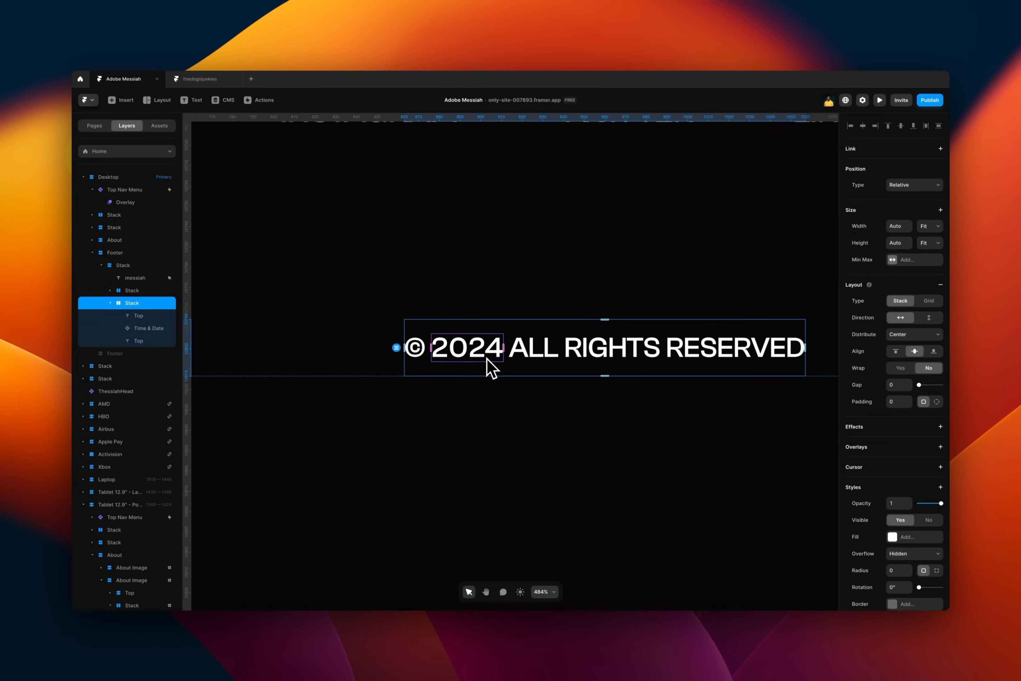
click(879, 100)
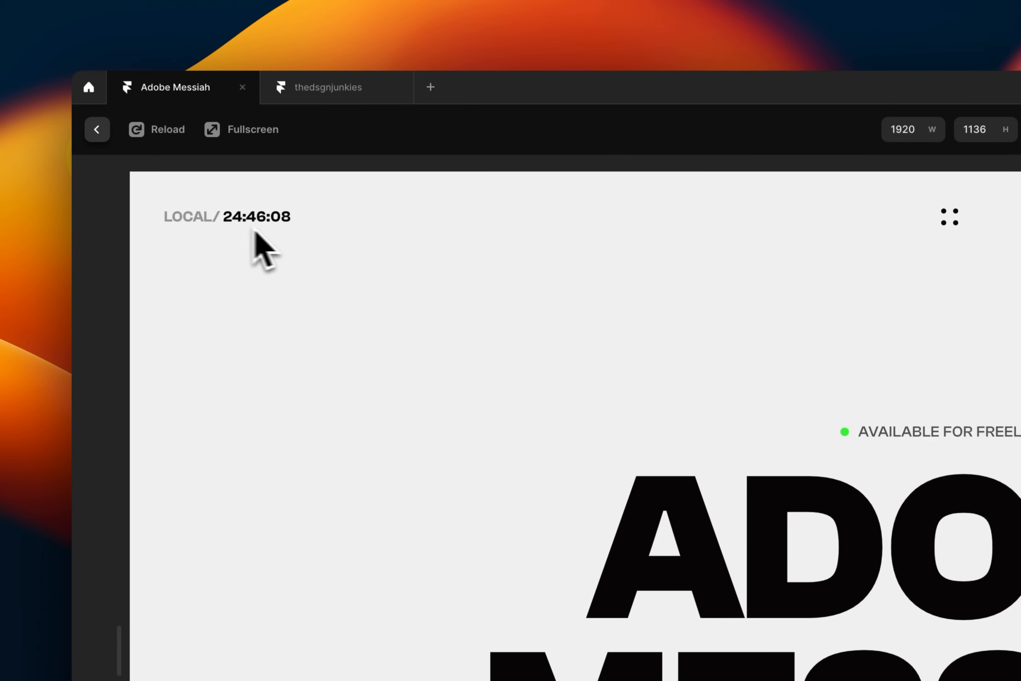
mouse_move(230, 234)
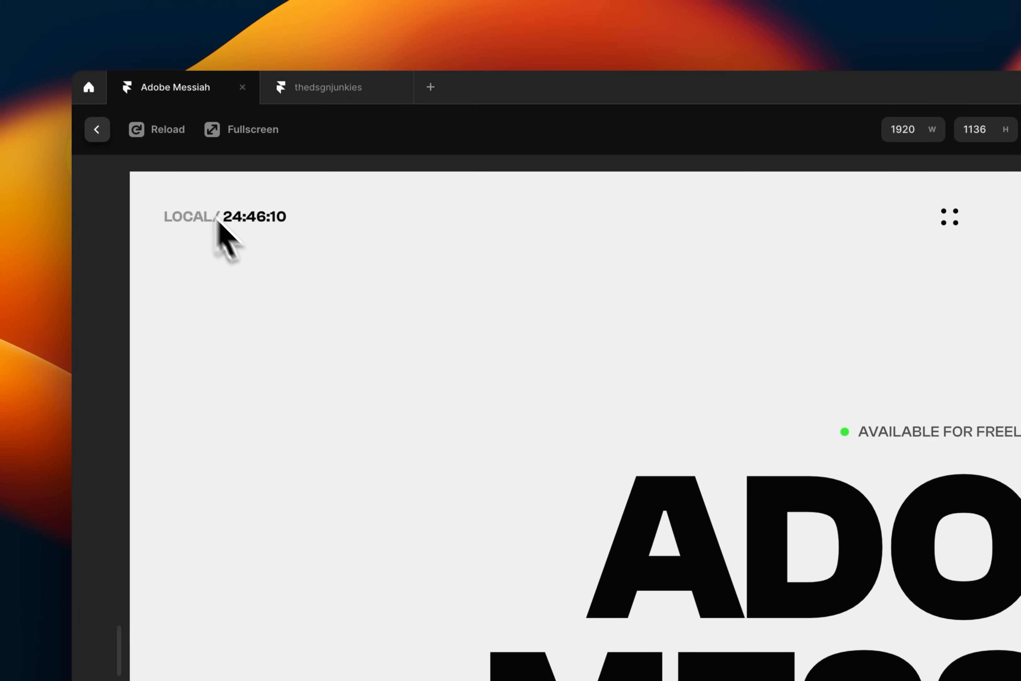